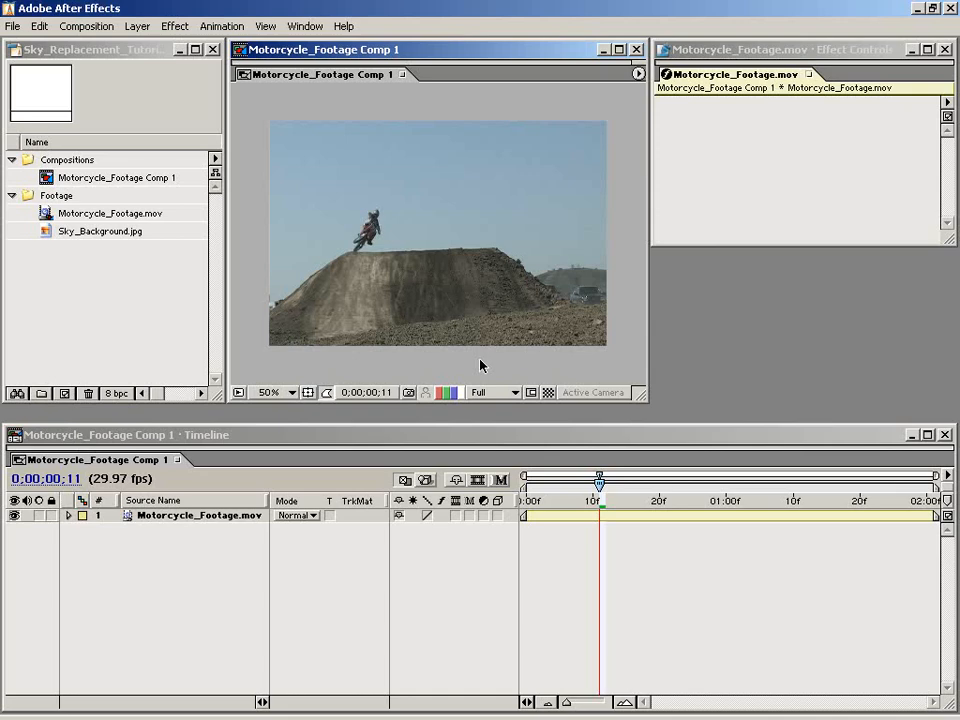
pyautogui.moveTo(498, 378)
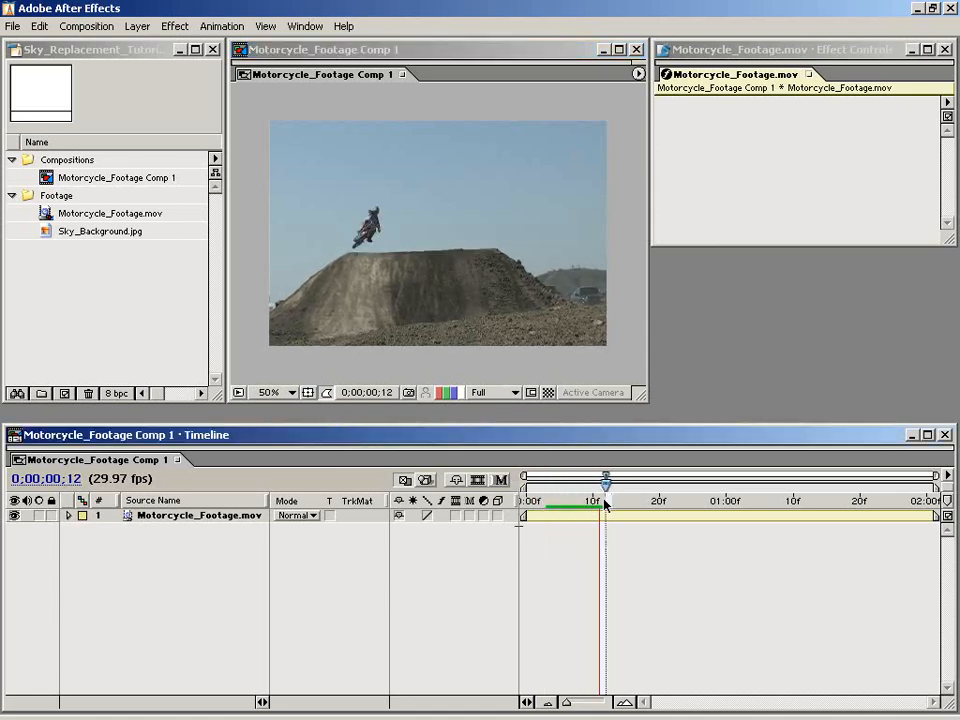
# Preview the jump, then place Sky_Background.jpg as the top layer above Motorcycle_Footage.mov.
pyautogui.moveTo(604, 478); pyautogui.dragTo(744, 478)
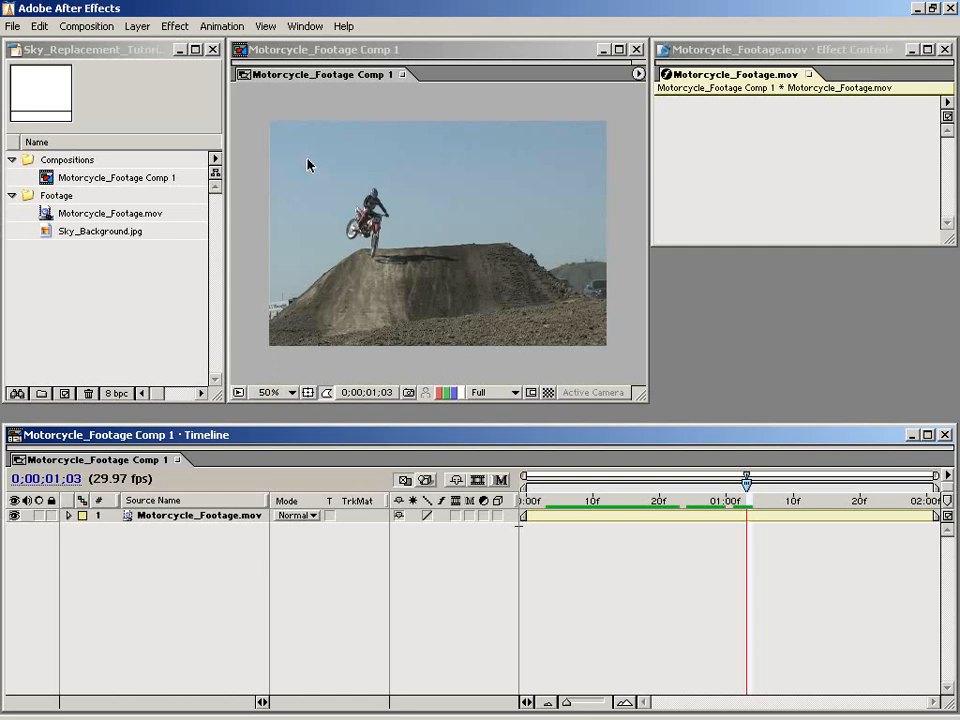
pyautogui.moveTo(456, 216)
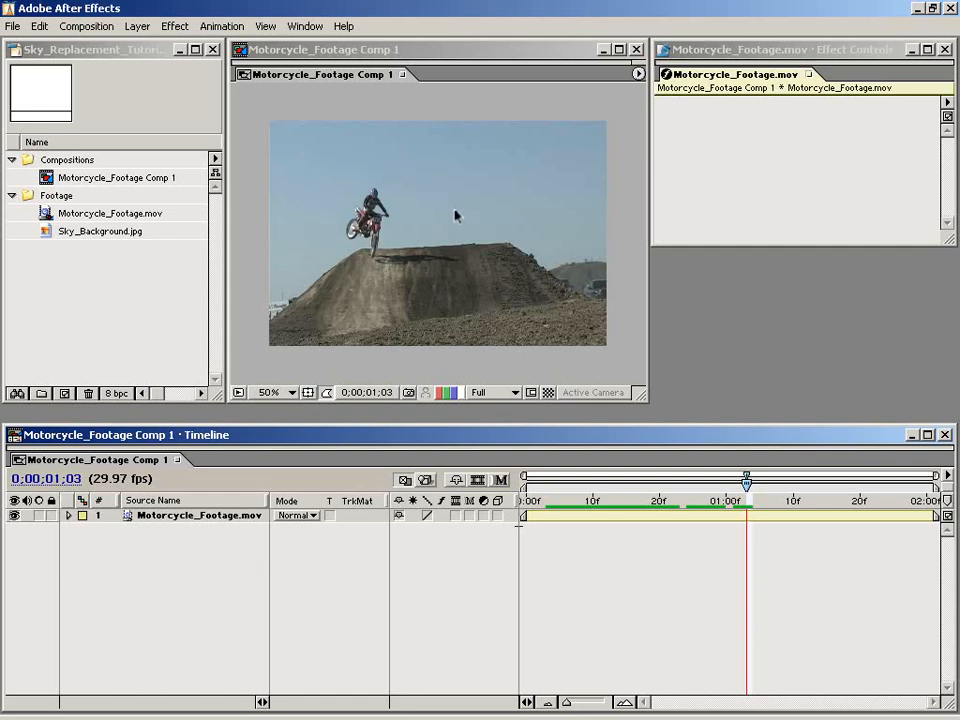
pyautogui.moveTo(744, 480); pyautogui.dragTo(524, 480)
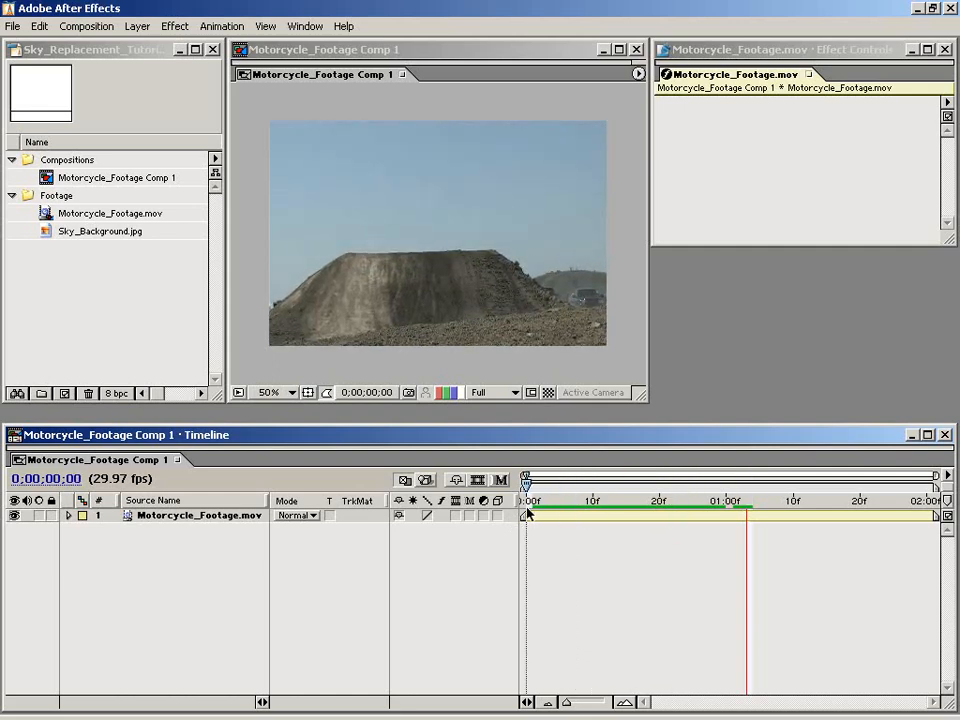
pyautogui.doubleClick(100, 232)
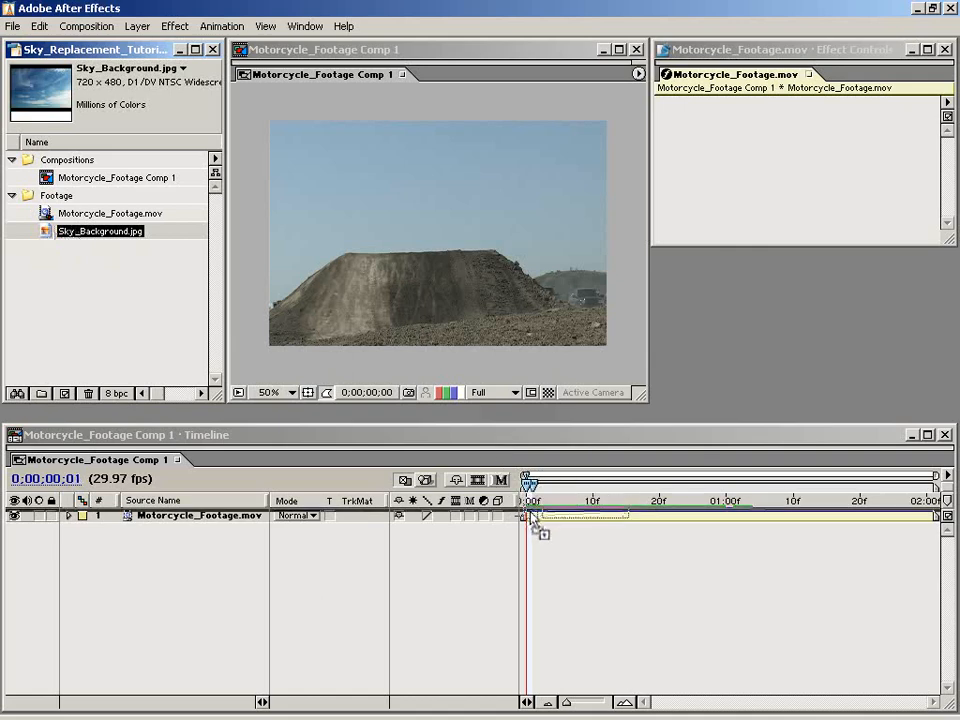
pyautogui.moveTo(100, 232); pyautogui.dragTo(530, 516)
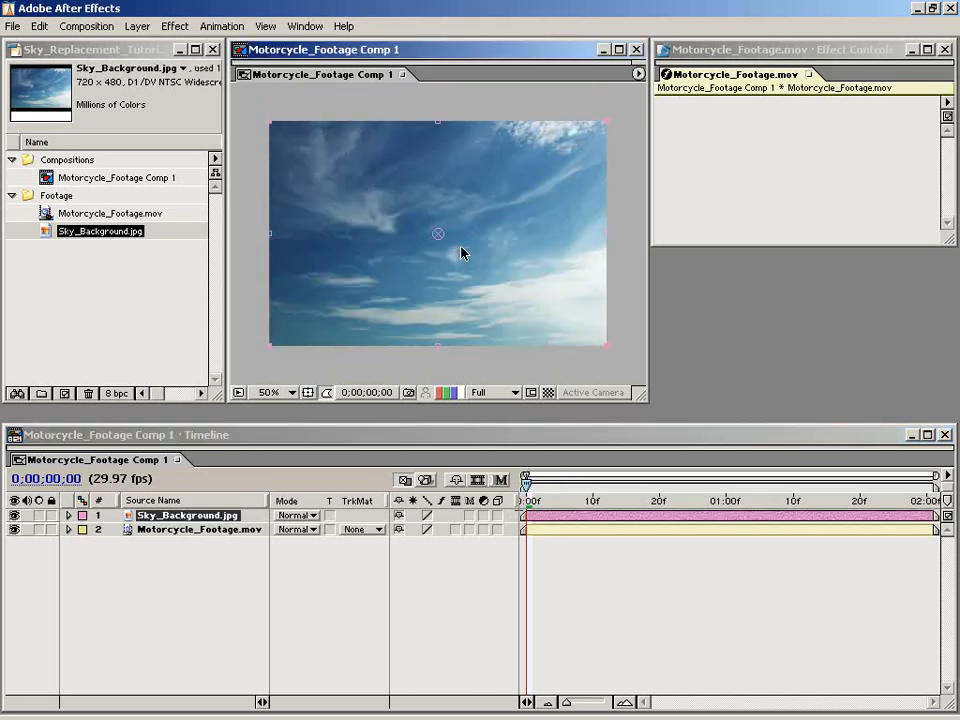
# Apply Effect > Transition > Linear Wipe to the sky layer.
pyautogui.click(174, 26)
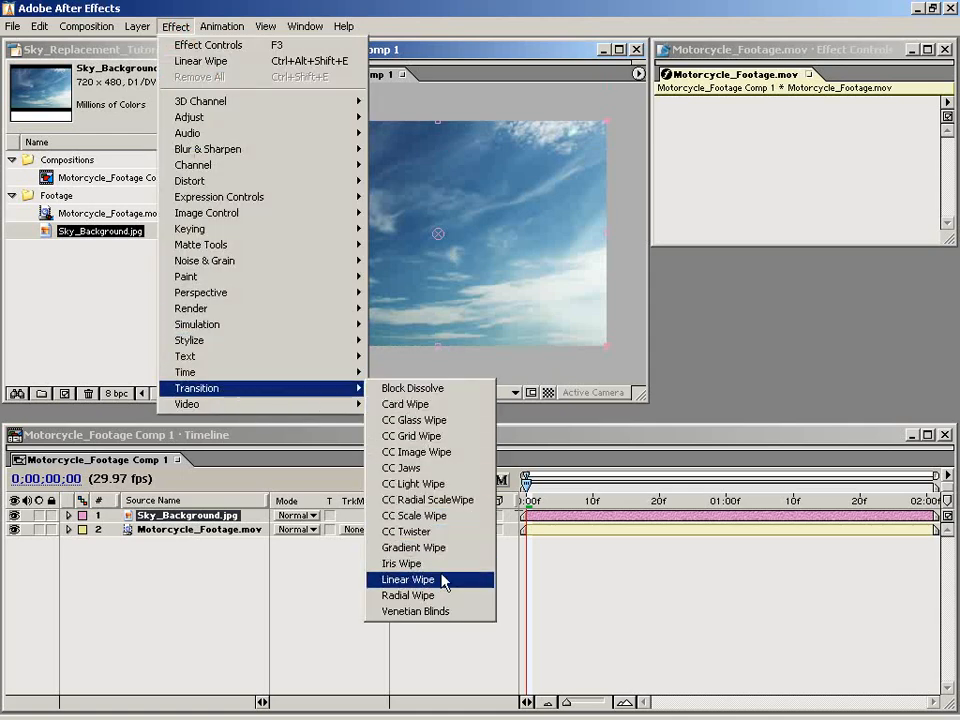
pyautogui.click(408, 580)
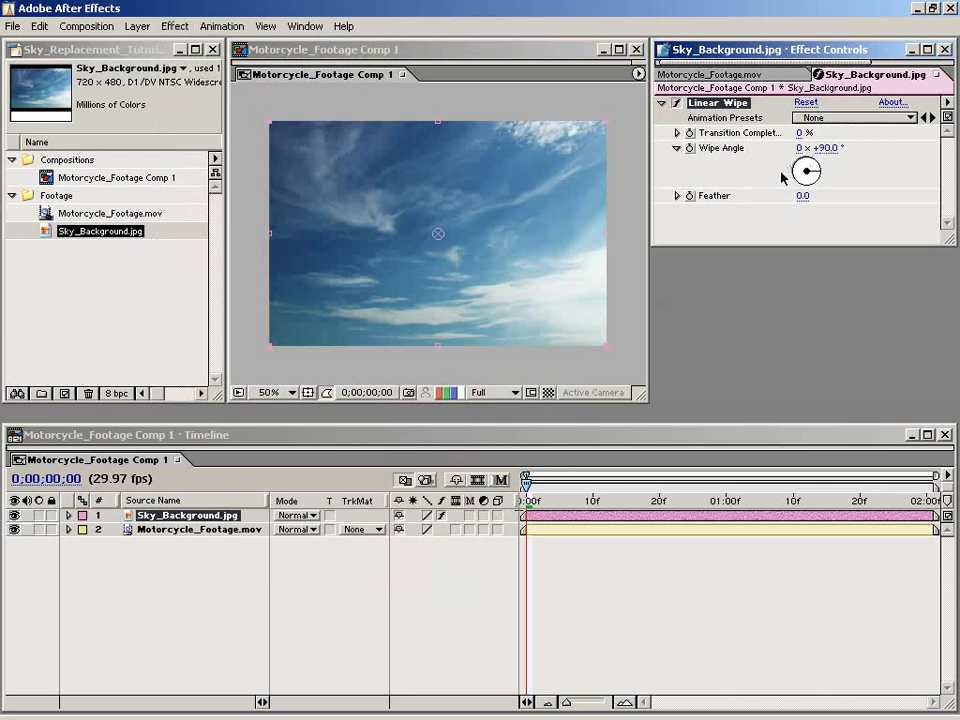
pyautogui.moveTo(572, 228)
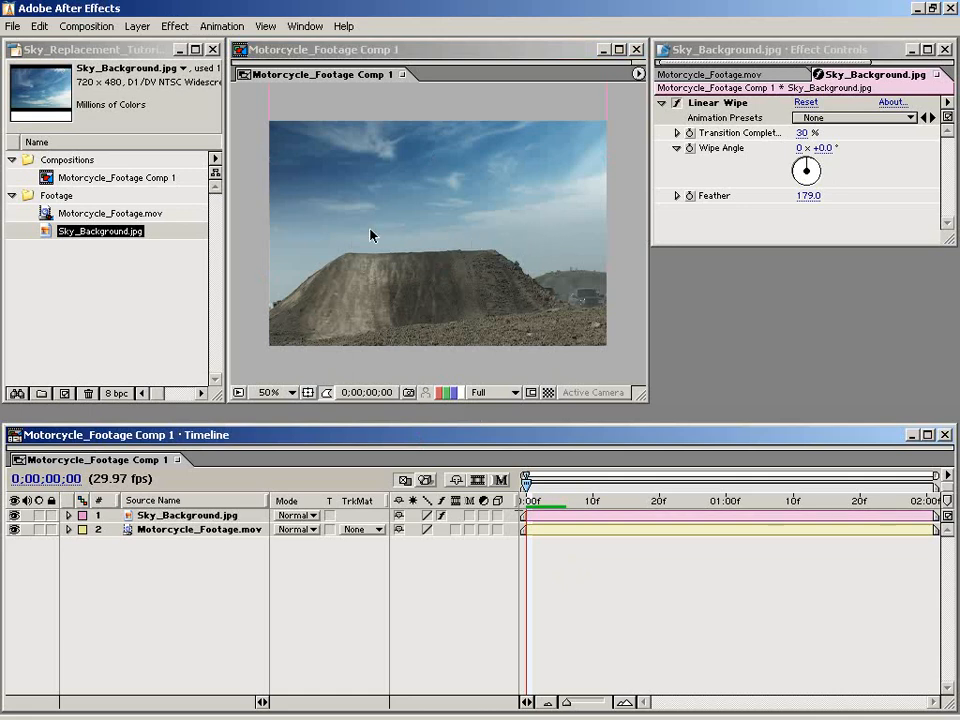
pyautogui.click(290, 392)
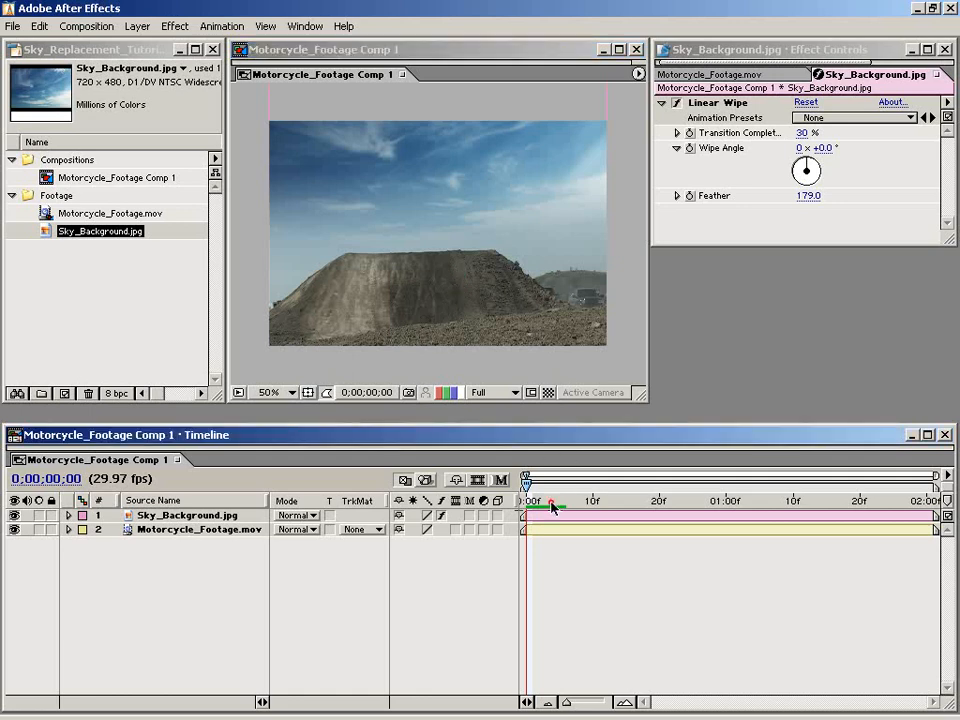
pyautogui.moveTo(524, 476); pyautogui.dragTo(572, 476)
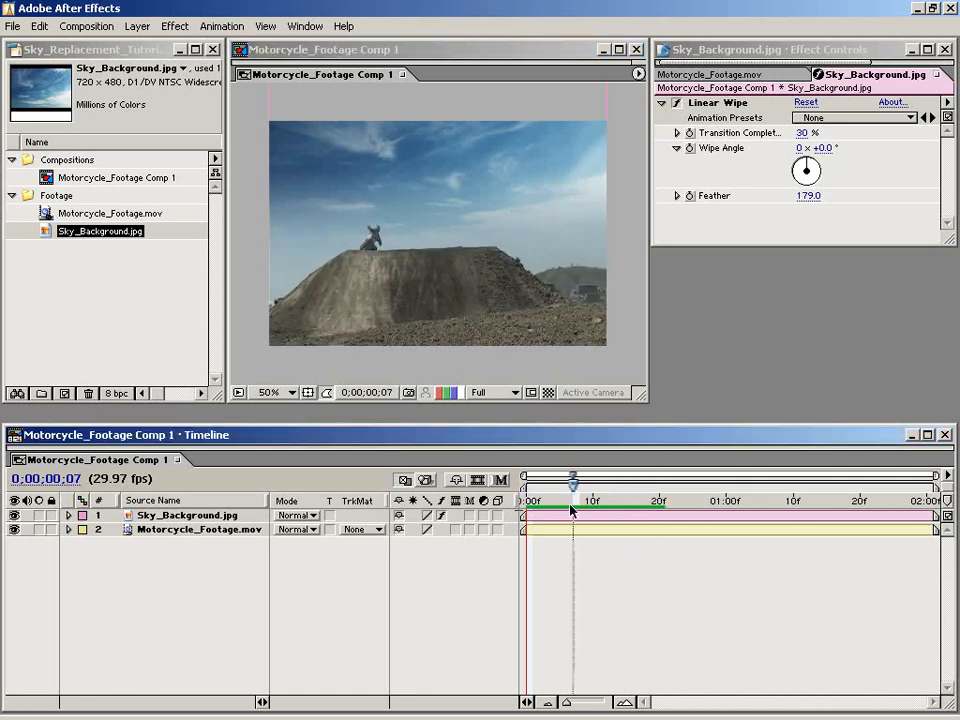
pyautogui.moveTo(572, 478); pyautogui.dragTo(840, 478)
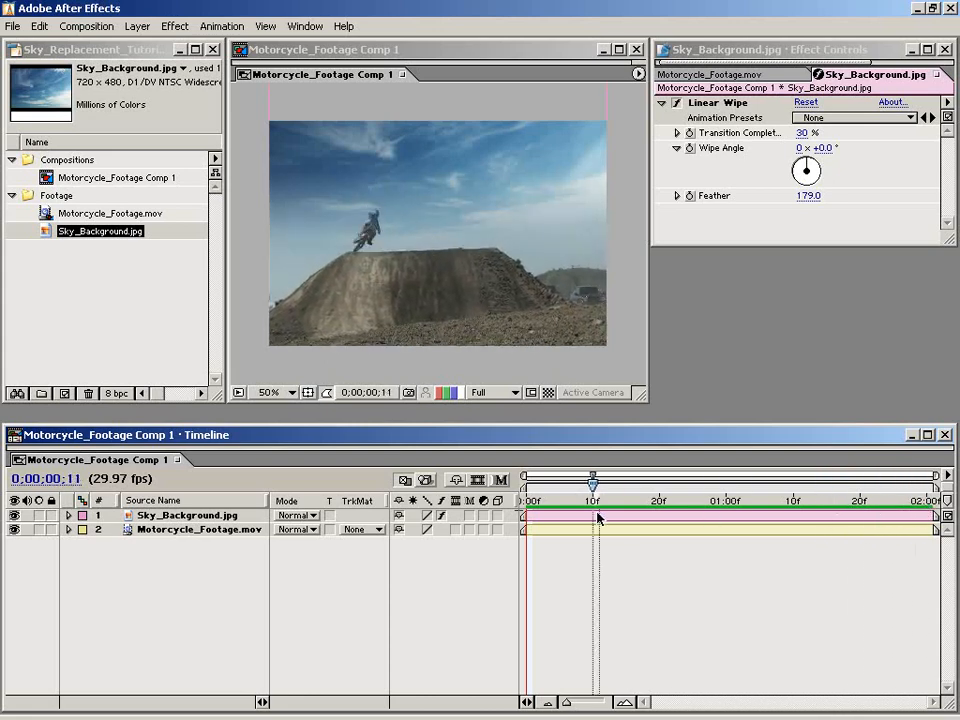
pyautogui.moveTo(592, 476); pyautogui.dragTo(930, 476)
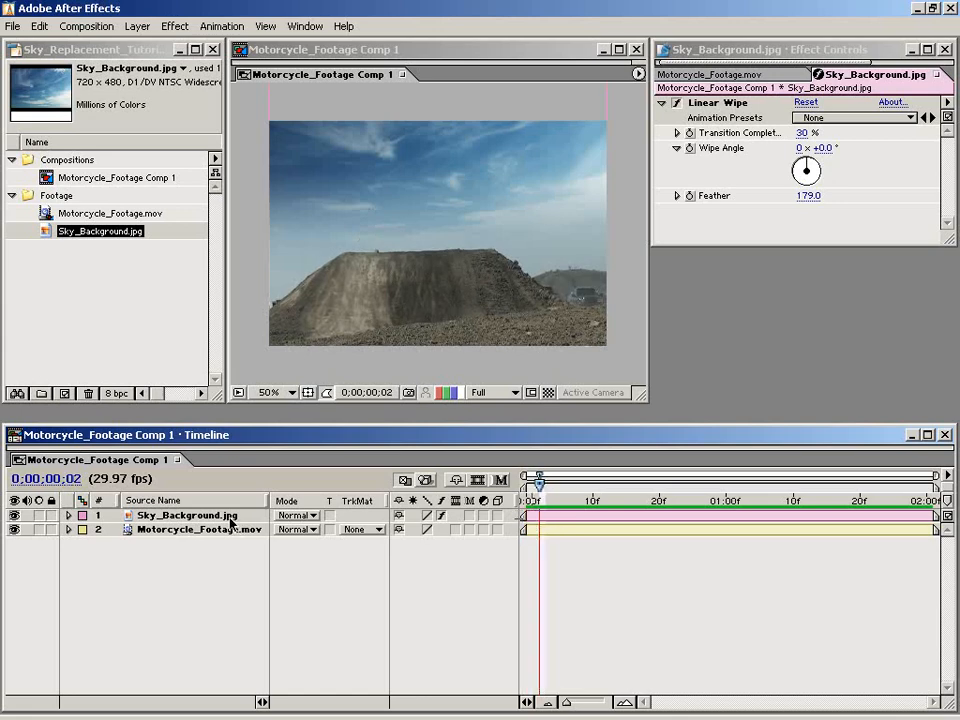
pyautogui.click(186, 516)
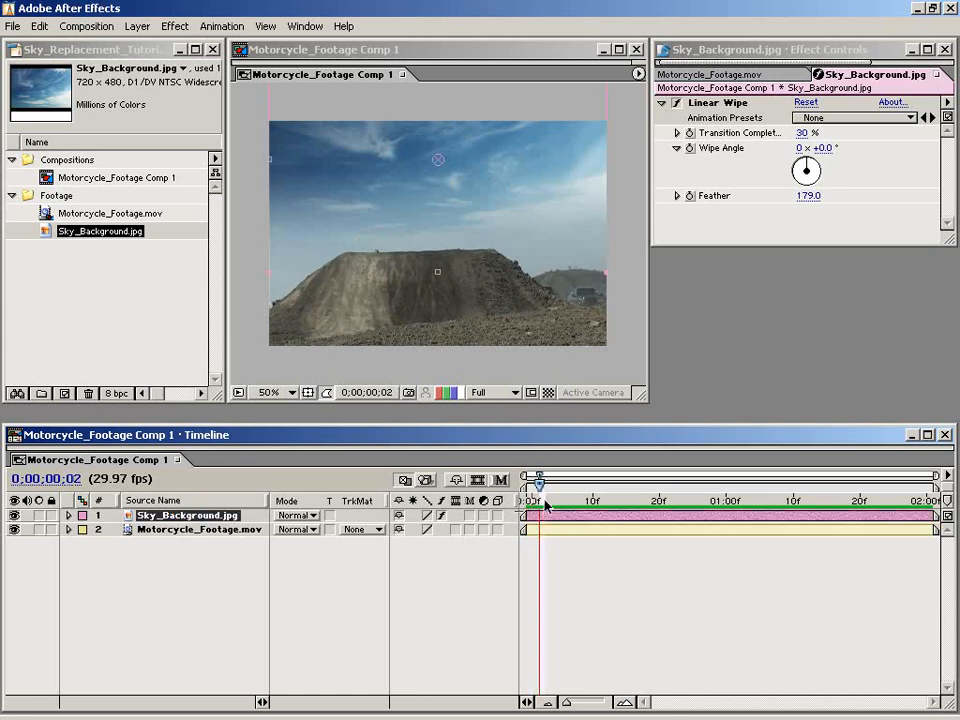
pyautogui.moveTo(538, 476); pyautogui.dragTo(664, 476)
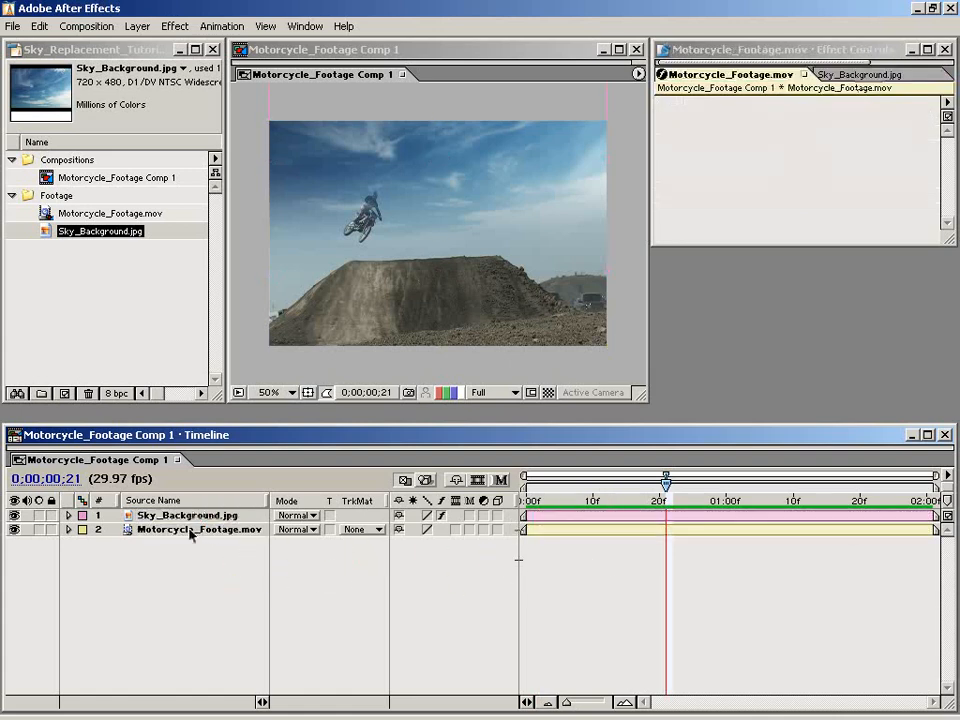
# Select Motorcycle_Footage.mov and show the Tracker Controls via the Window menu.
pyautogui.click(198, 528)
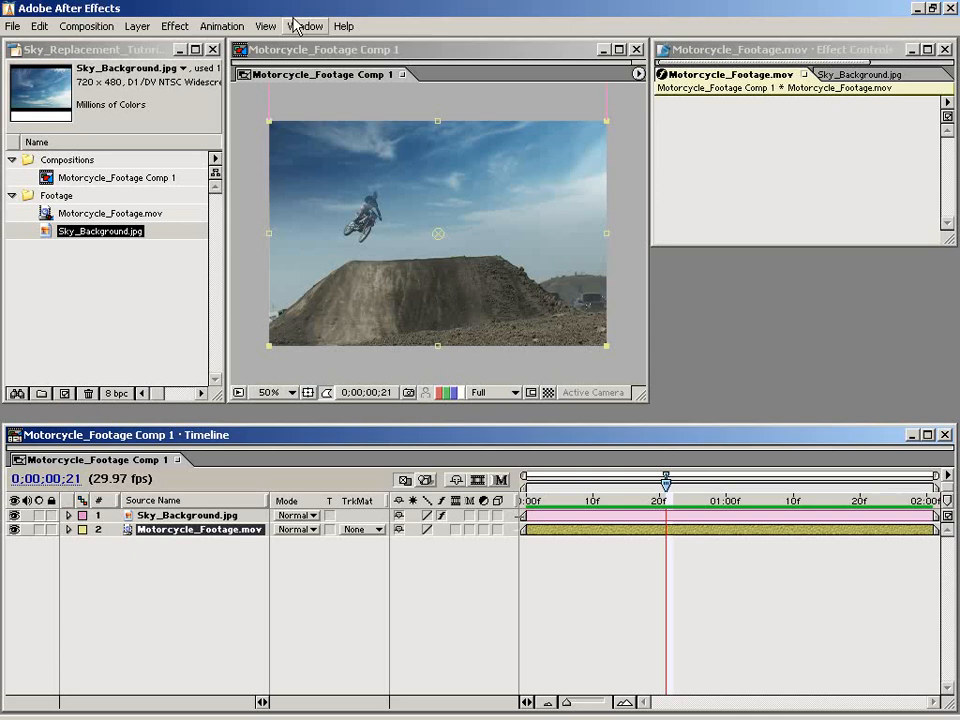
pyautogui.click(306, 26)
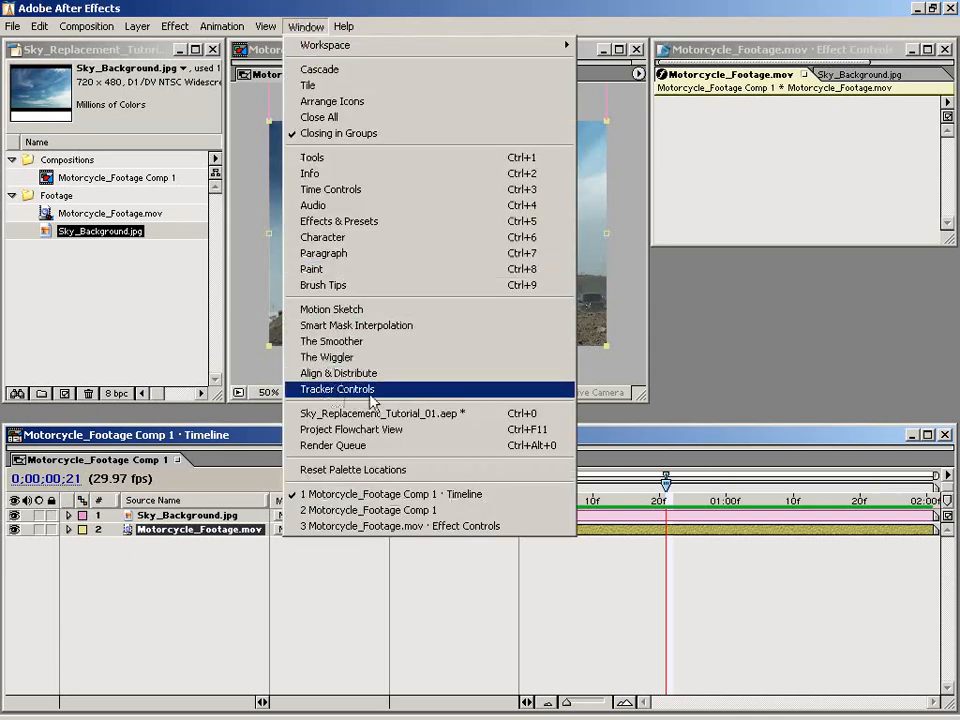
pyautogui.click(336, 388)
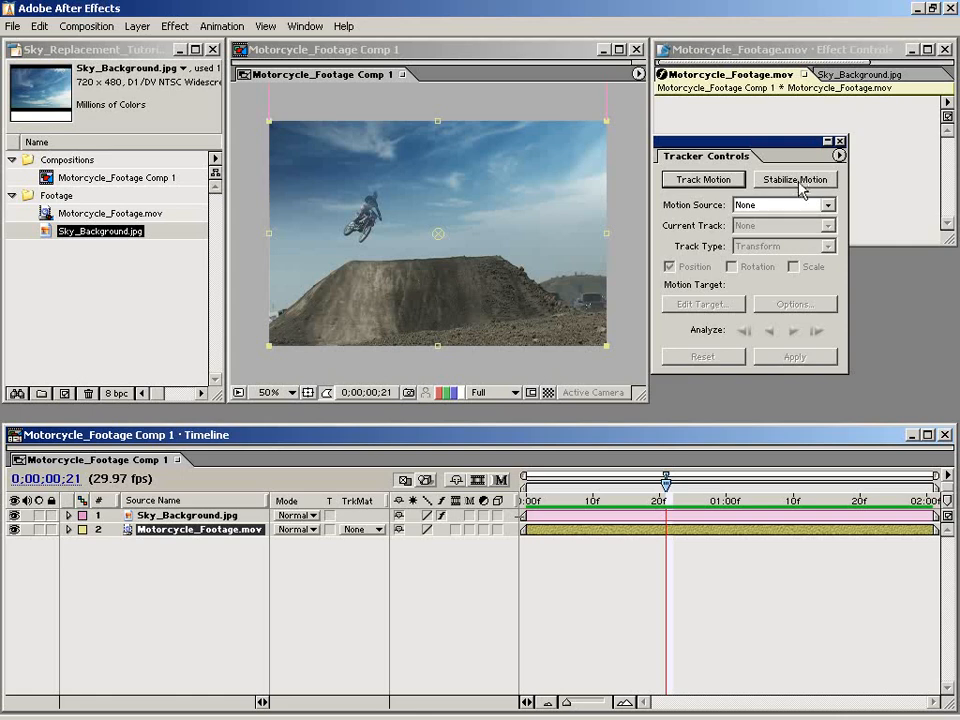
pyautogui.moveTo(712, 184)
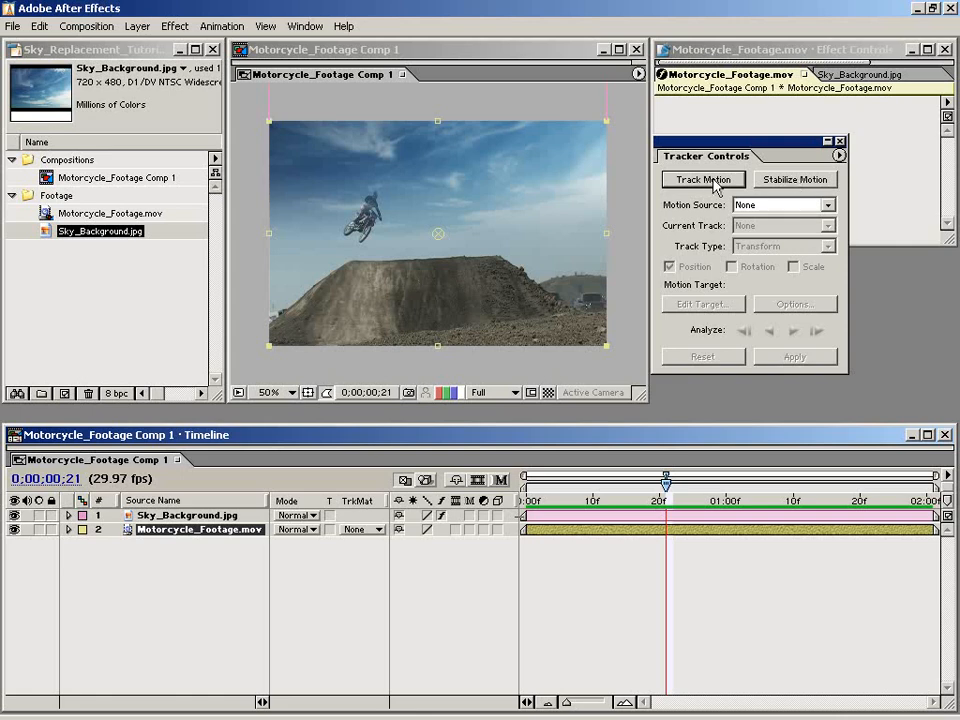
# Start a motion track and move Track Point 1 from the sky onto the hill's ridge line.
pyautogui.click(702, 180)
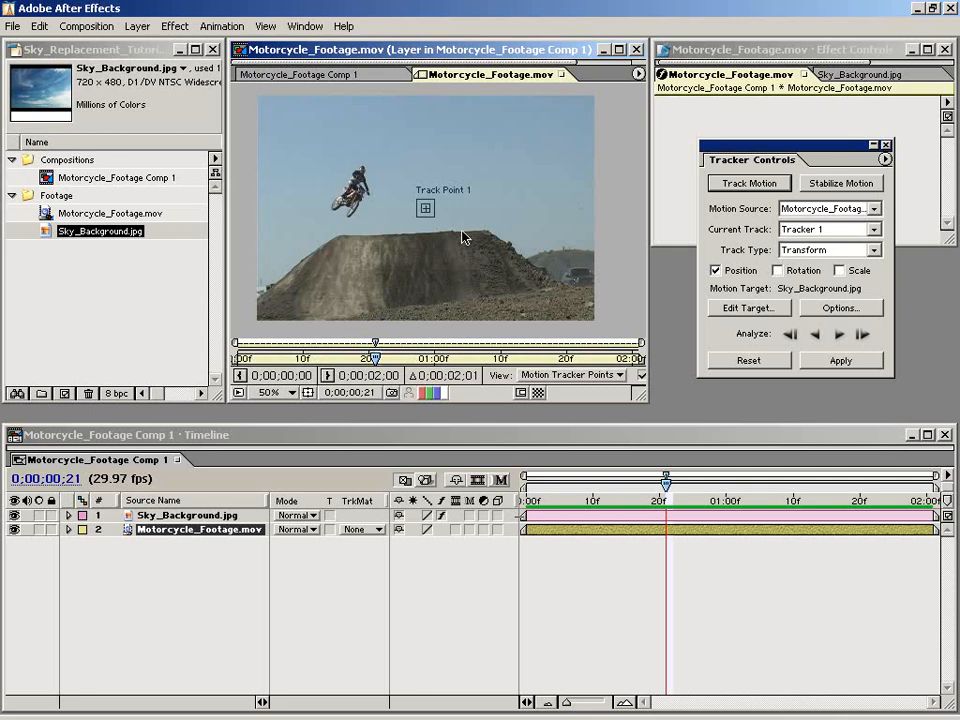
pyautogui.moveTo(488, 248)
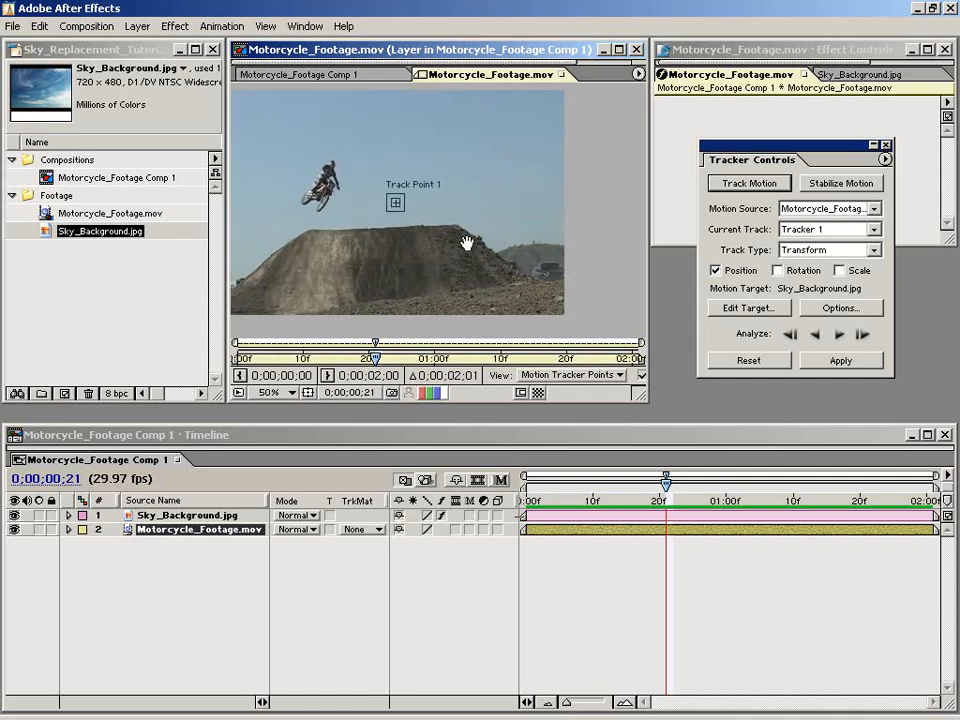
pyautogui.click(288, 392)
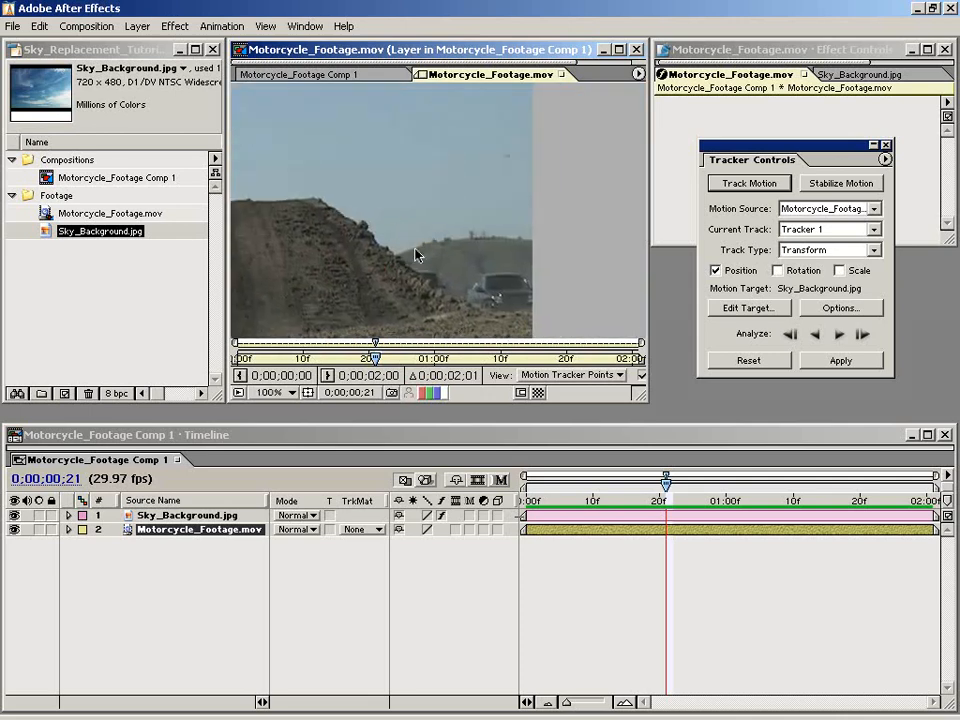
pyautogui.click(748, 184)
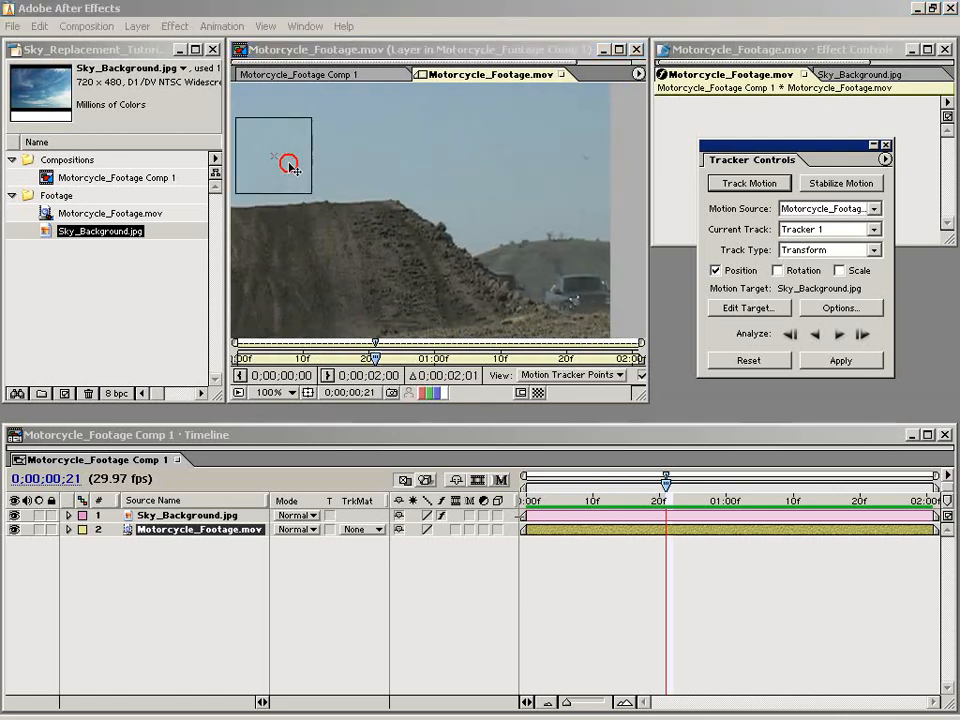
pyautogui.moveTo(288, 164); pyautogui.dragTo(518, 248)
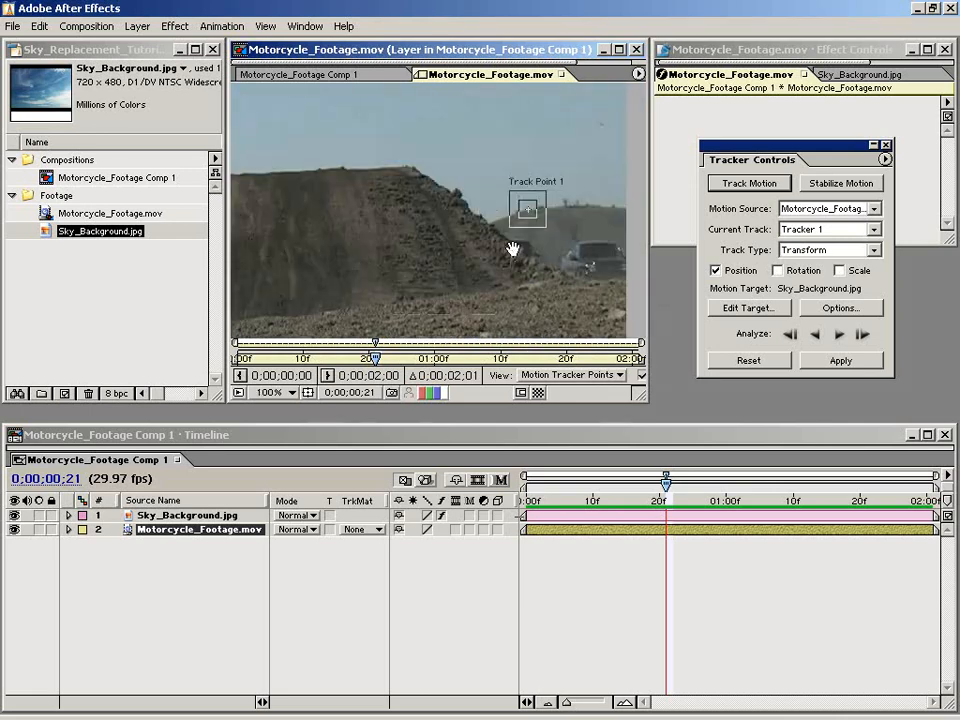
pyautogui.click(840, 308)
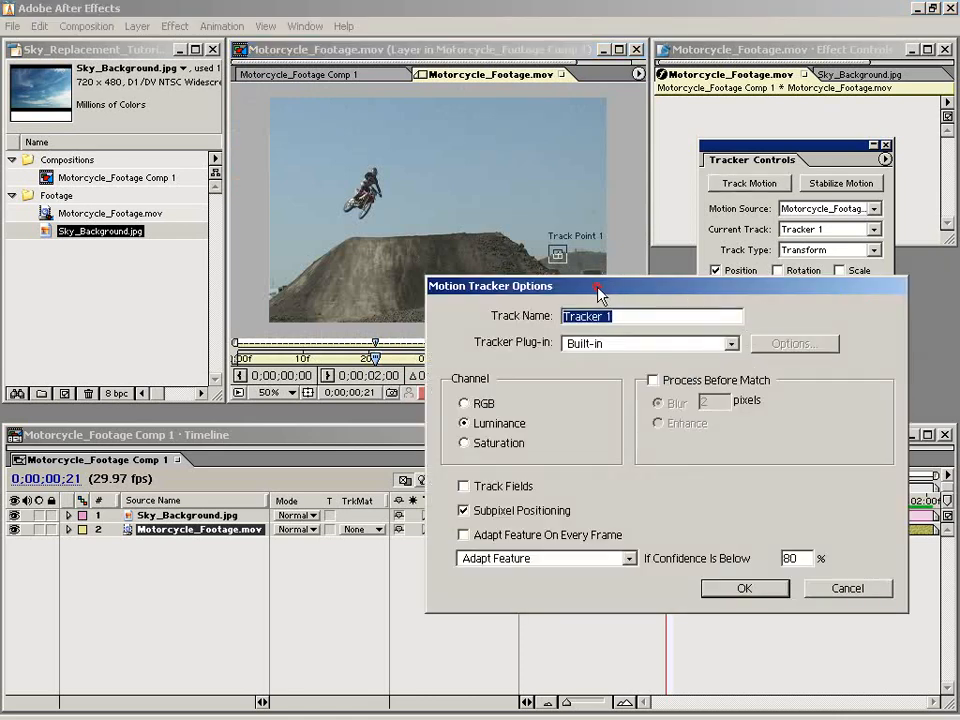
pyautogui.moveTo(490, 284); pyautogui.dragTo(240, 246)
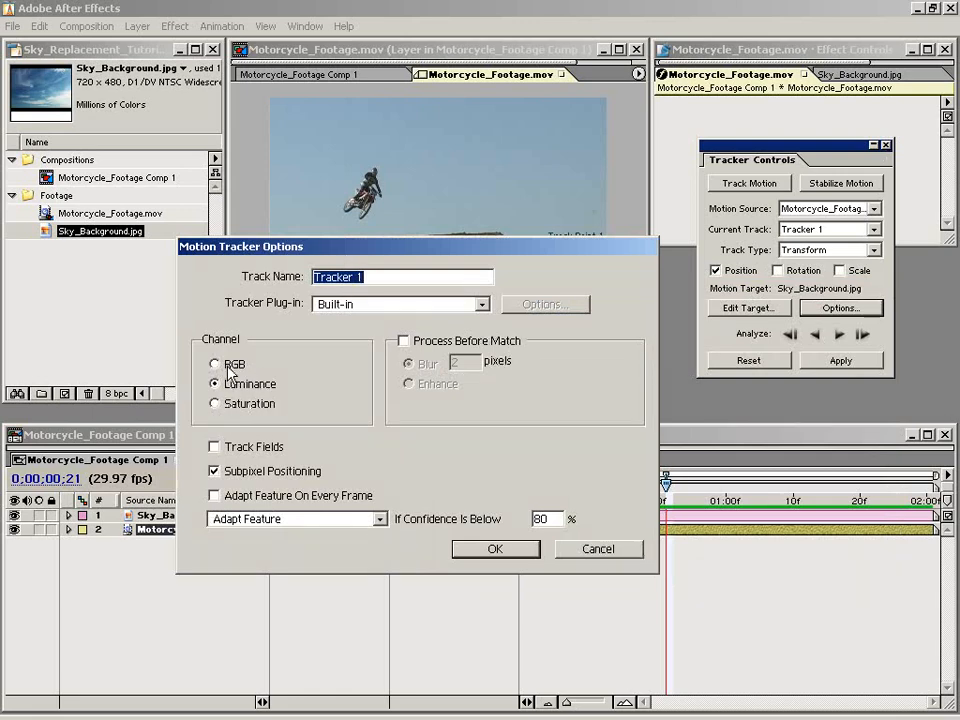
pyautogui.click(214, 384)
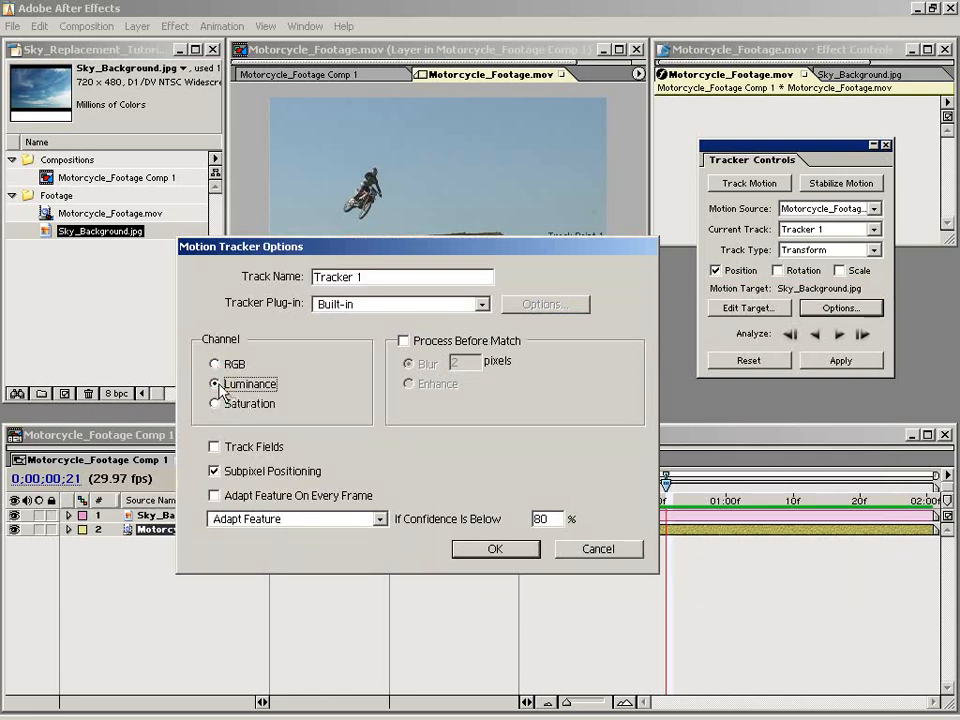
pyautogui.click(404, 340)
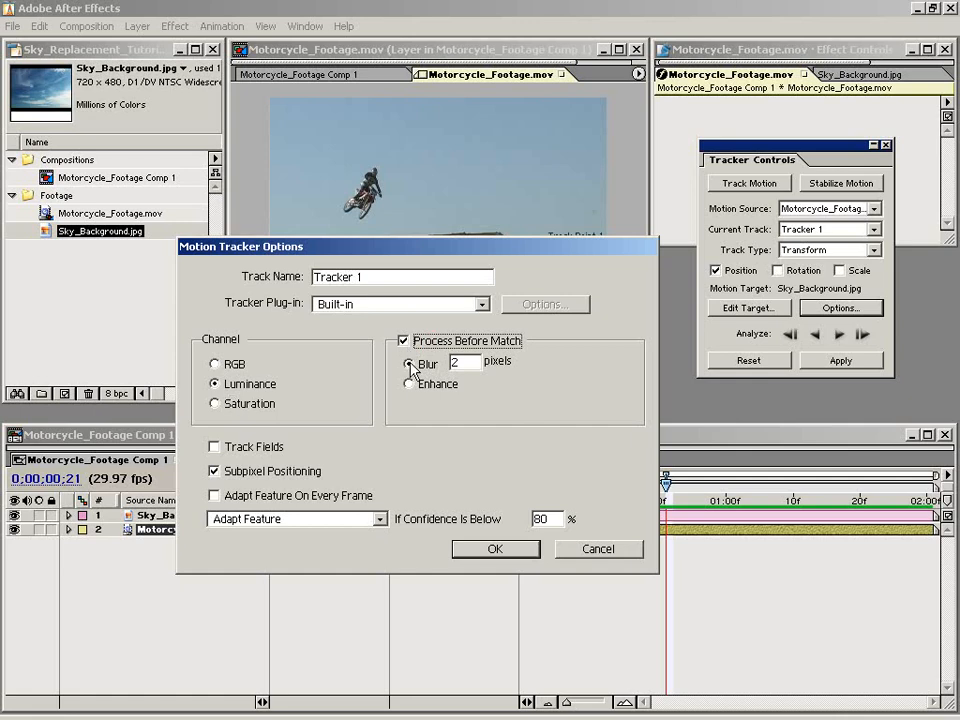
pyautogui.click(408, 384)
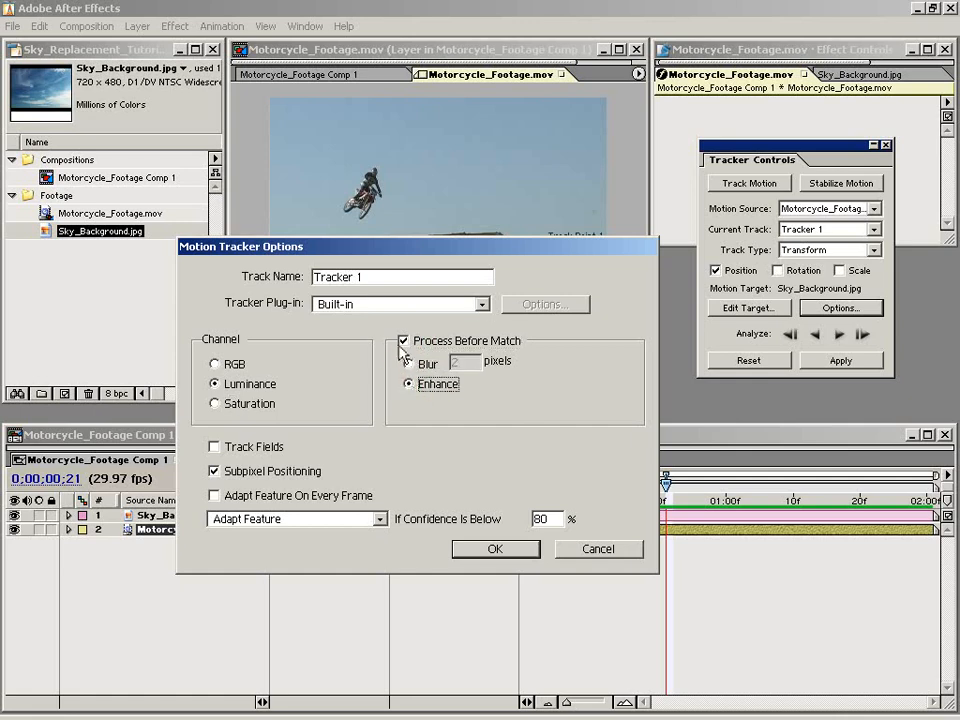
pyautogui.click(404, 340)
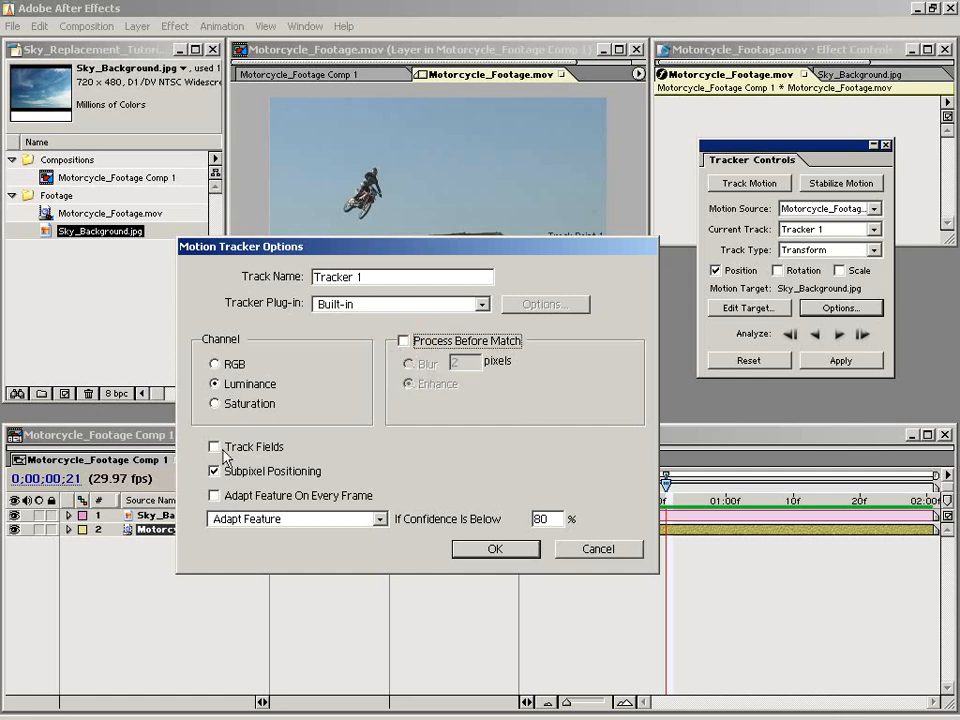
pyautogui.click(214, 448)
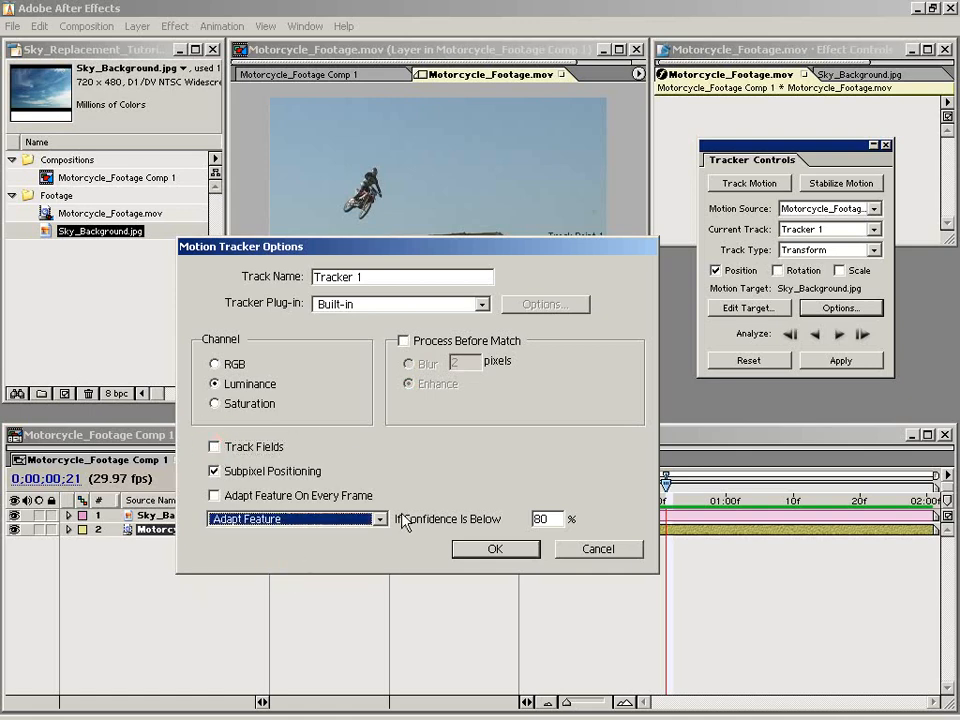
pyautogui.click(494, 548)
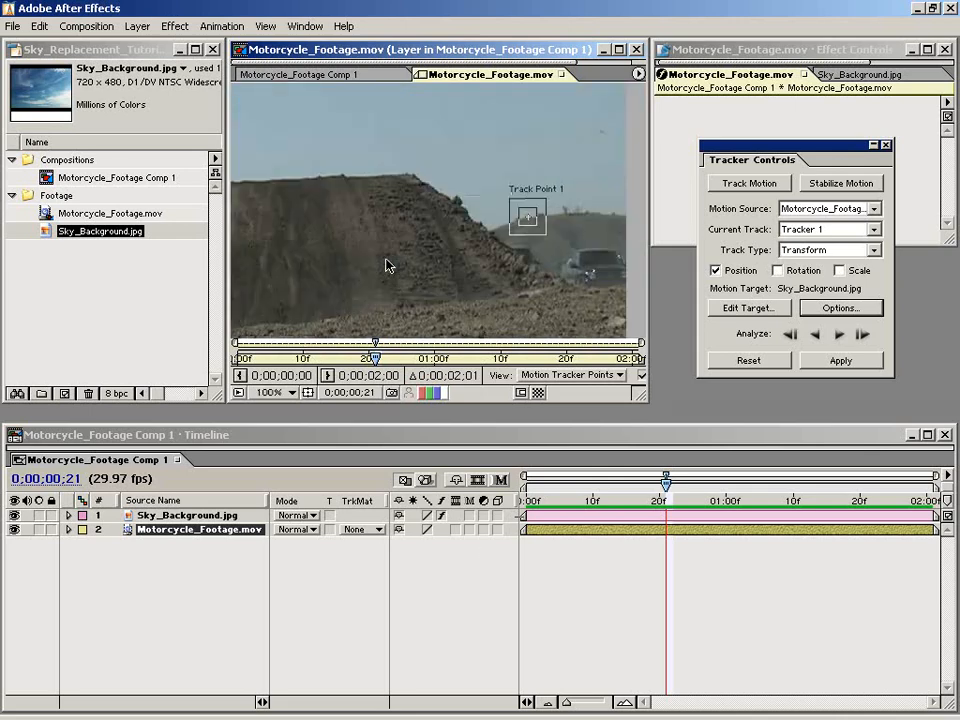
# Return to the first frame and analyse Track Point 1 forward through the clip.
pyautogui.click(840, 334)
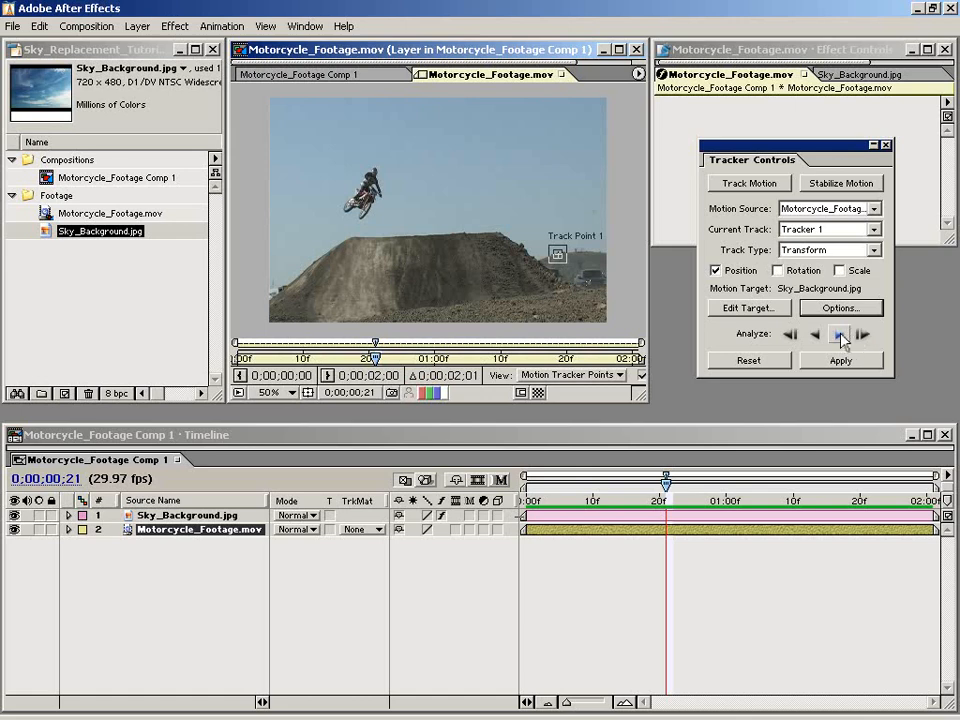
pyautogui.moveTo(664, 476); pyautogui.dragTo(624, 476)
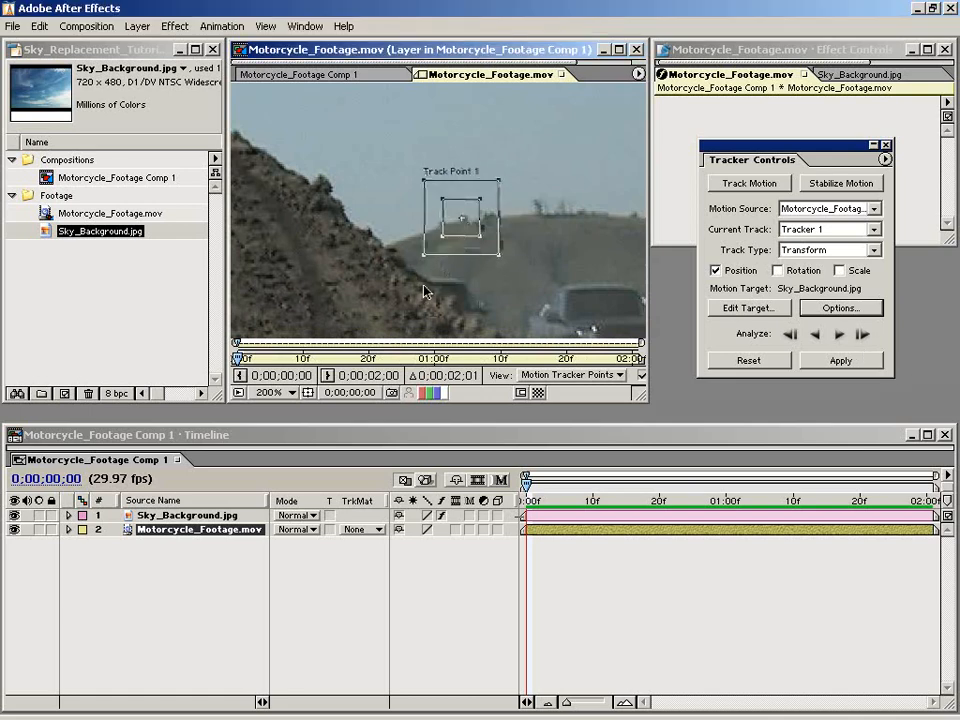
pyautogui.click(838, 336)
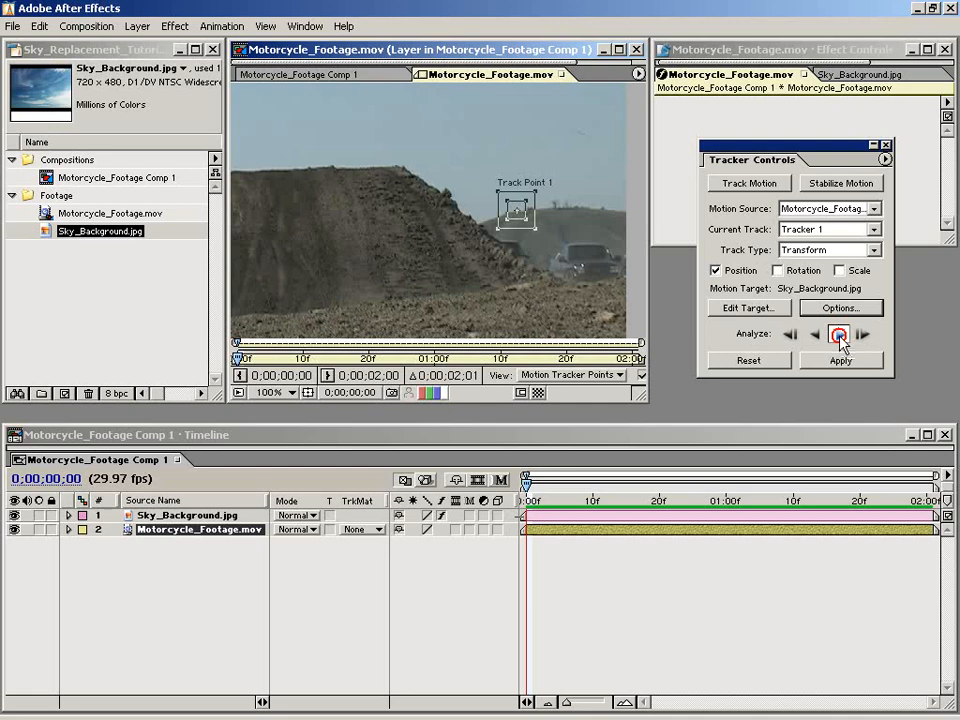
pyautogui.click(838, 334)
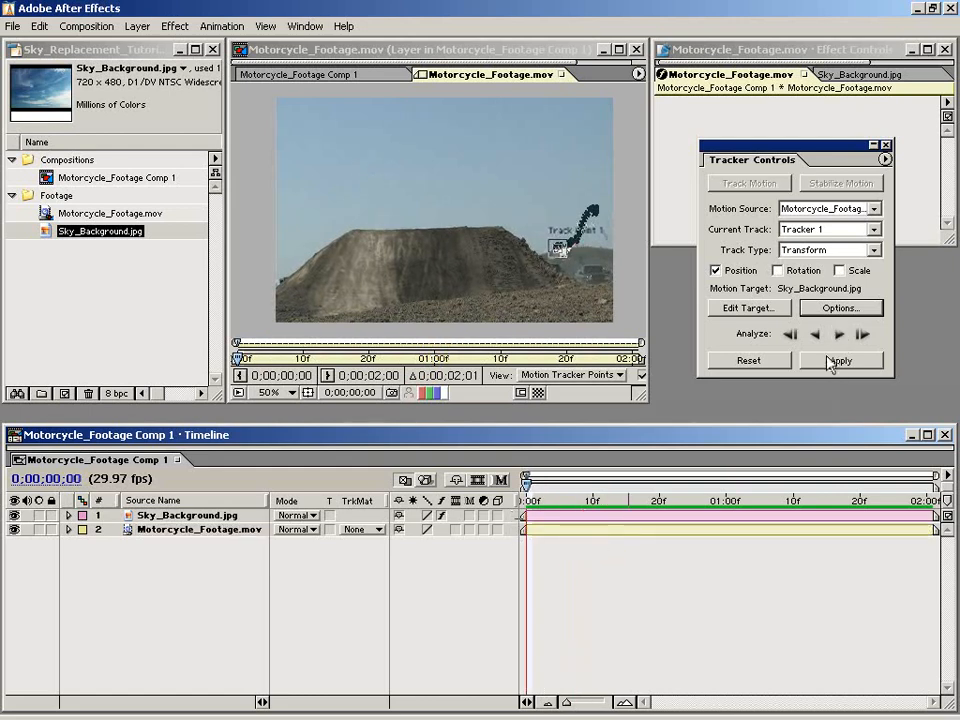
# Apply the tracking data to the sky layer with Apply Dimensions kept at X and Y.
pyautogui.click(840, 360)
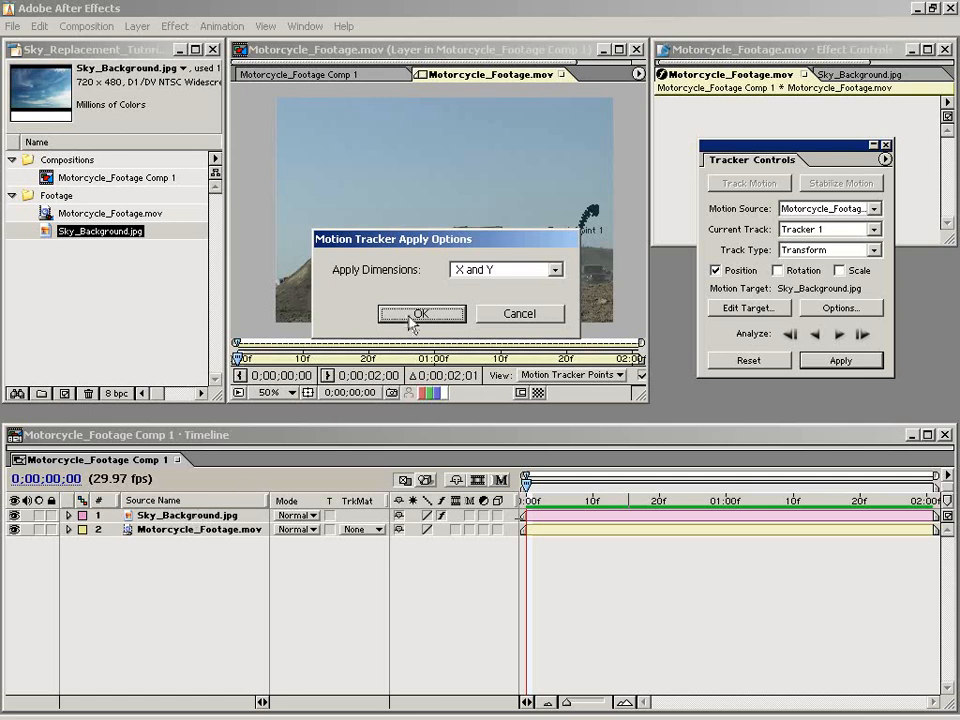
pyautogui.click(420, 312)
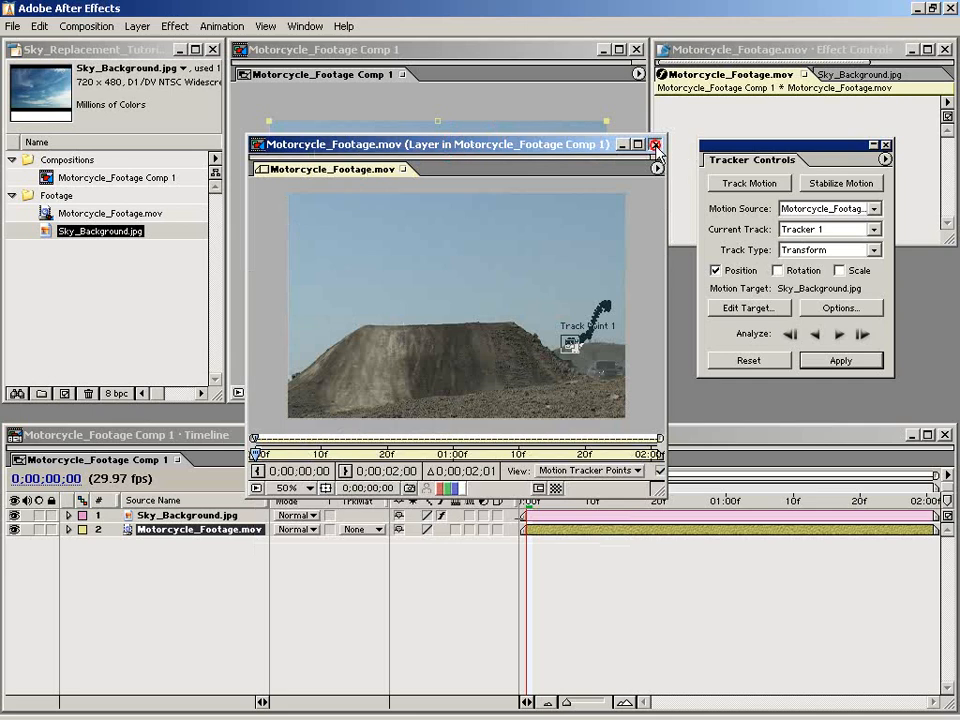
# Check the tracked sky in the Composition view and reposition Sky_Background.jpg via Transform to cover the frame.
pyautogui.click(656, 144)
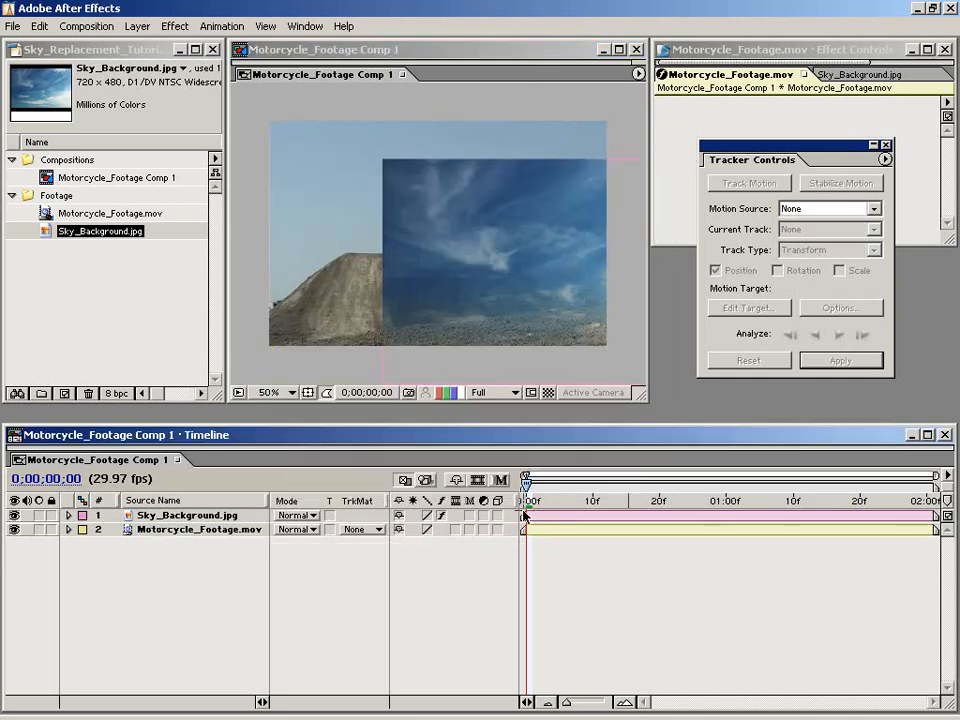
pyautogui.moveTo(524, 478); pyautogui.dragTo(664, 478)
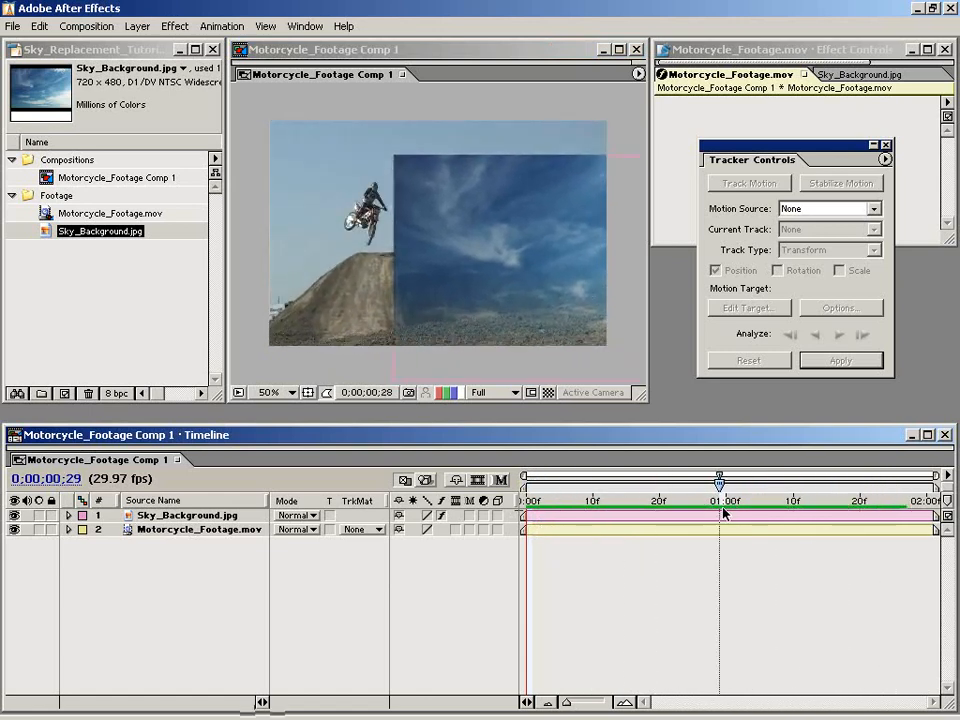
pyautogui.moveTo(718, 476); pyautogui.dragTo(524, 476)
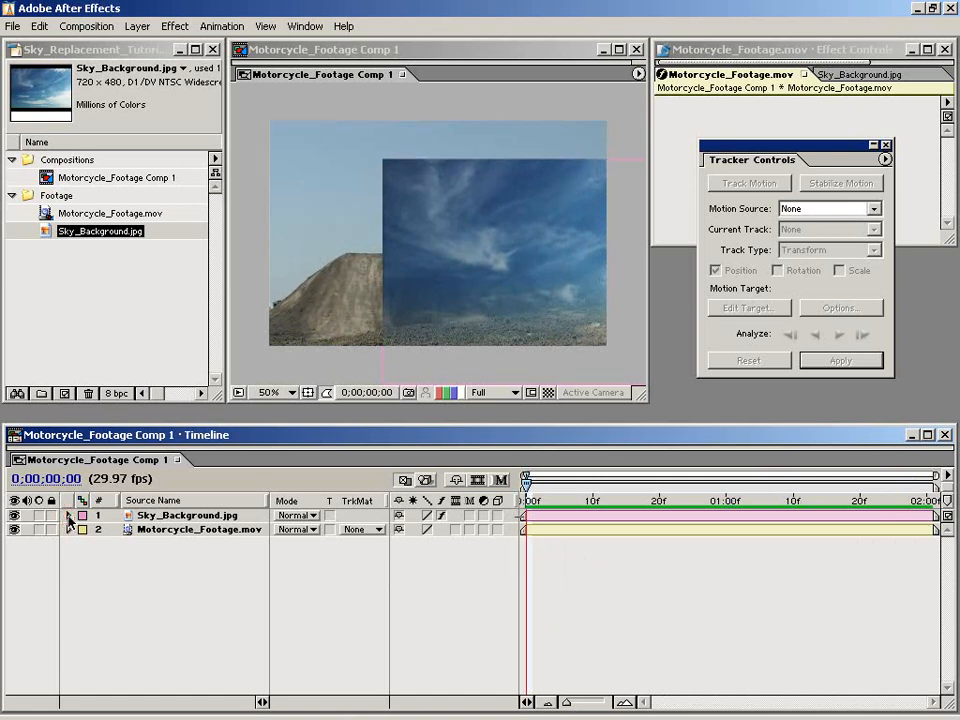
pyautogui.click(68, 516)
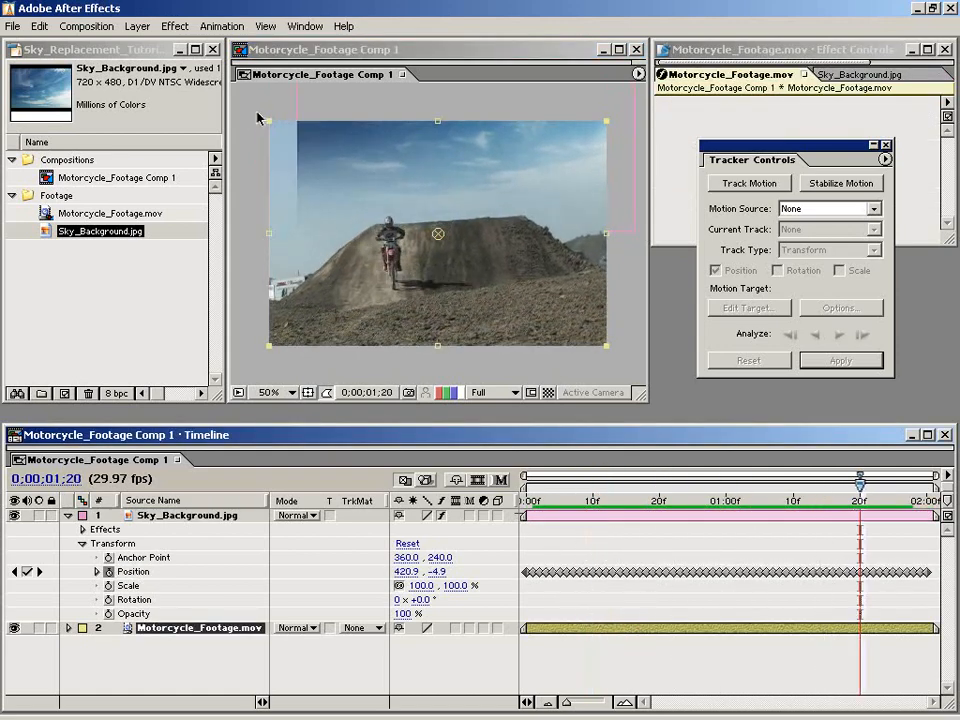
pyautogui.click(268, 392)
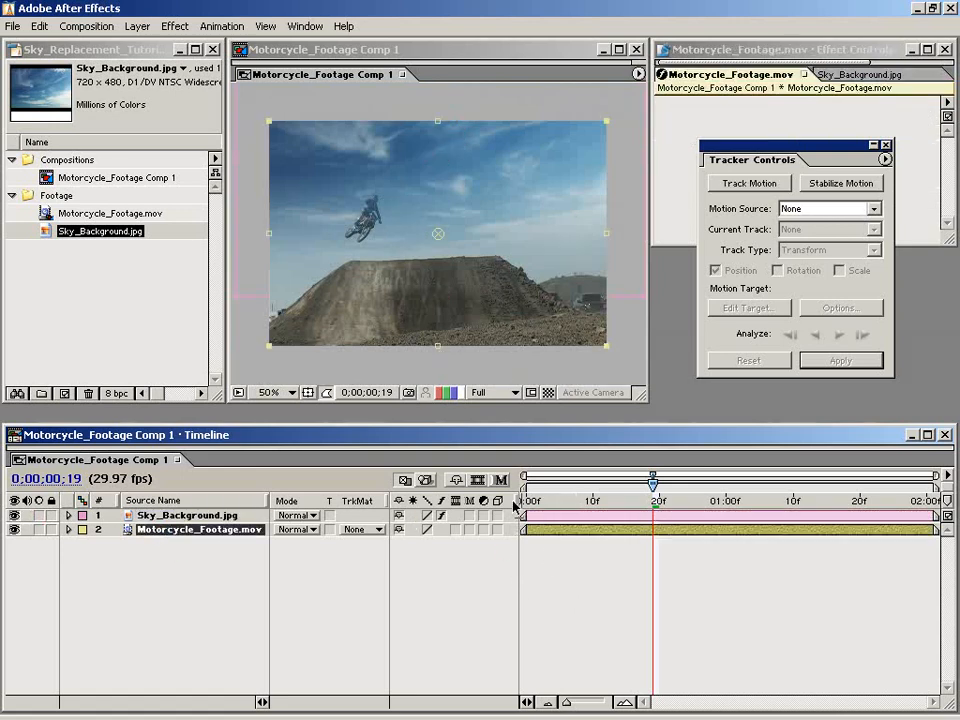
# Move the second Motorcycle_Footage.mov layer above Sky_Background.jpg as layer 1.
pyautogui.click(14, 516)
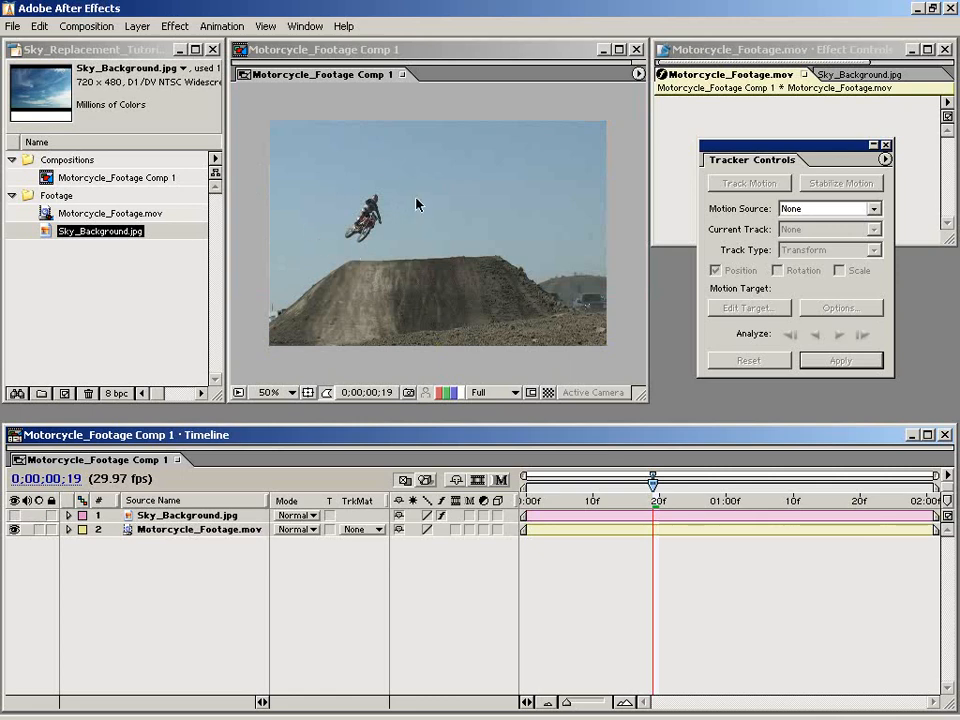
pyautogui.moveTo(416, 172)
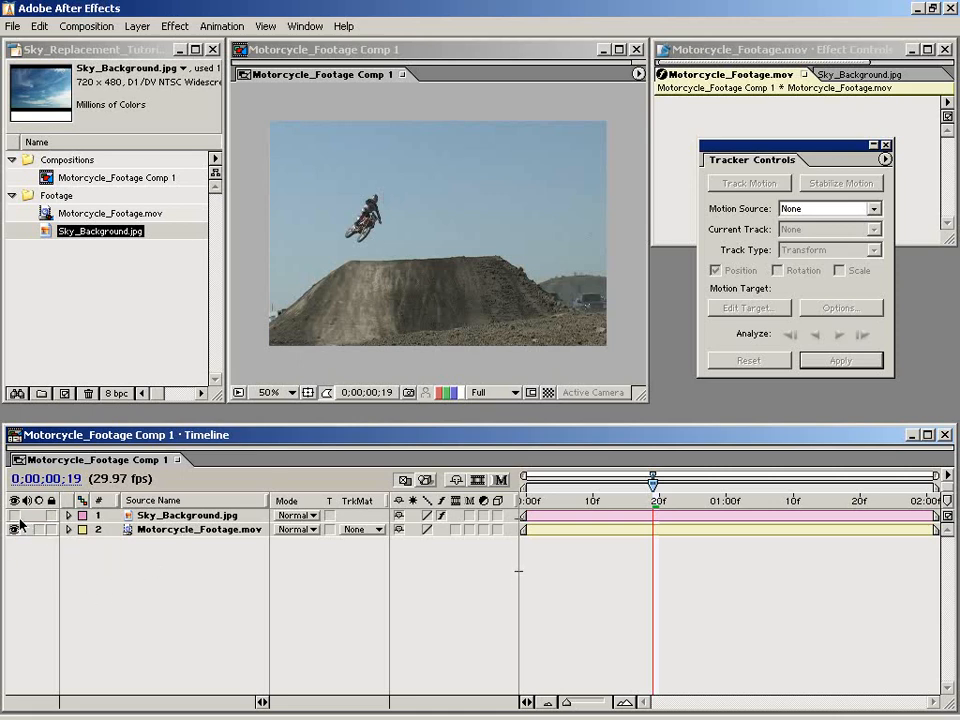
pyautogui.click(196, 528)
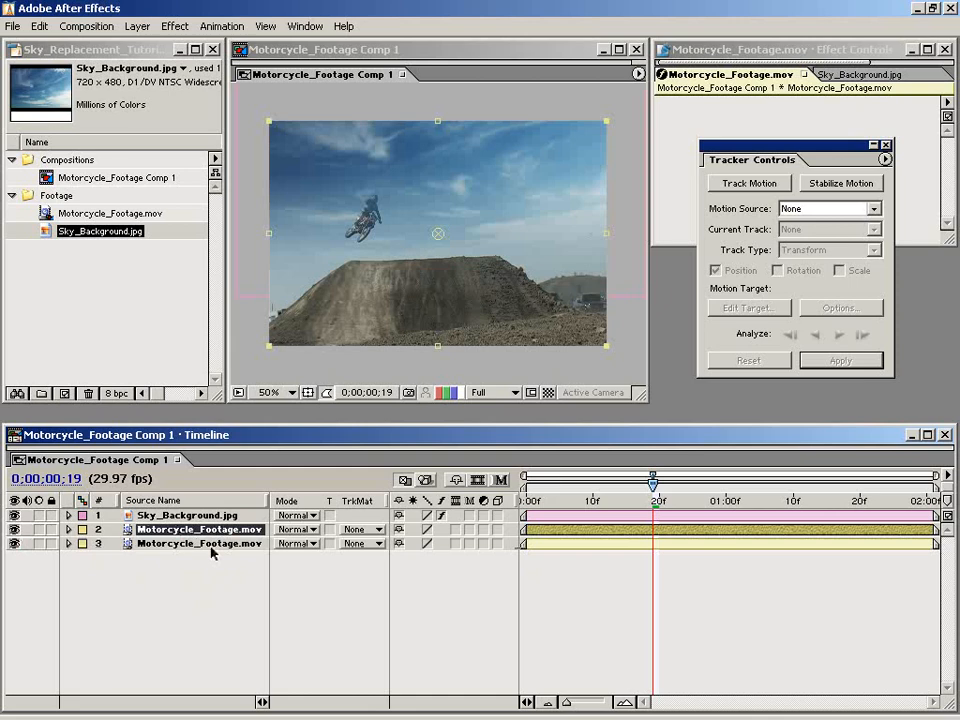
pyautogui.click(196, 528)
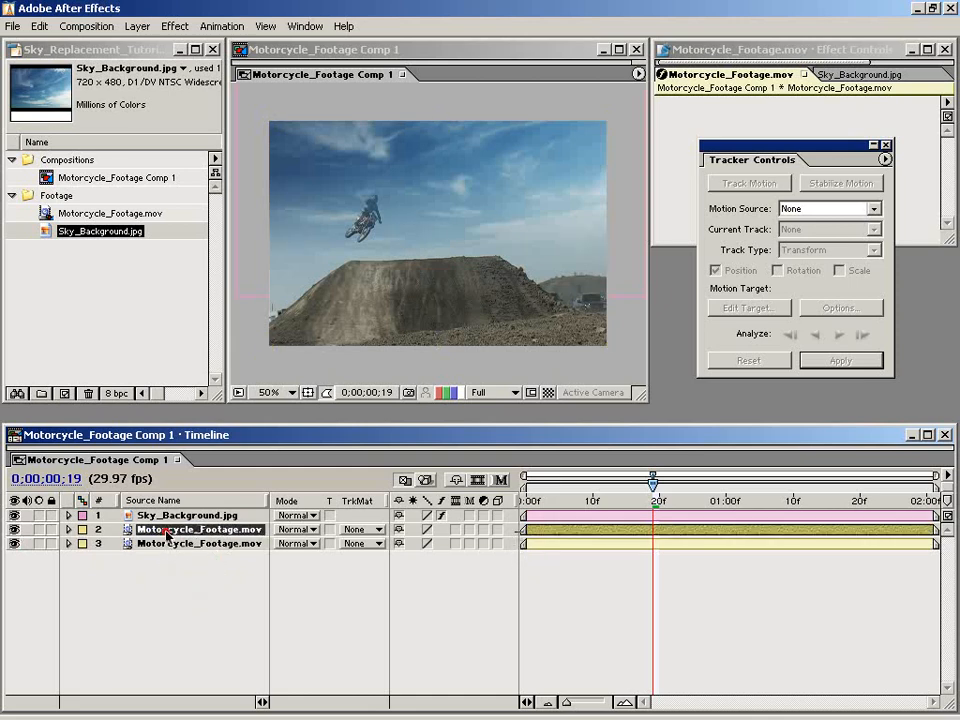
pyautogui.click(198, 528)
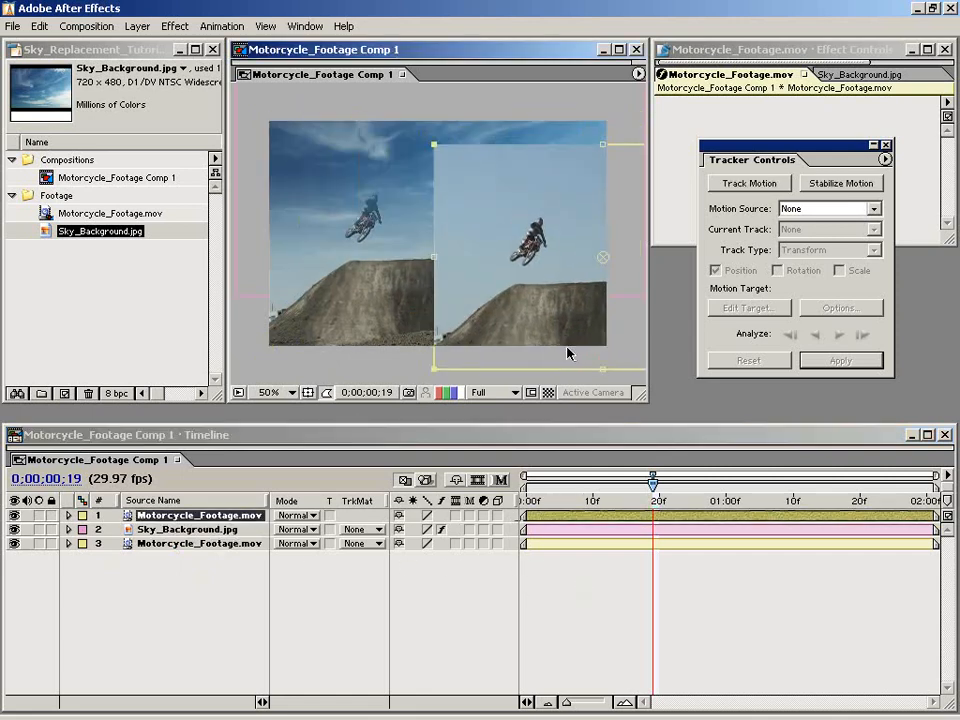
pyautogui.click(174, 26)
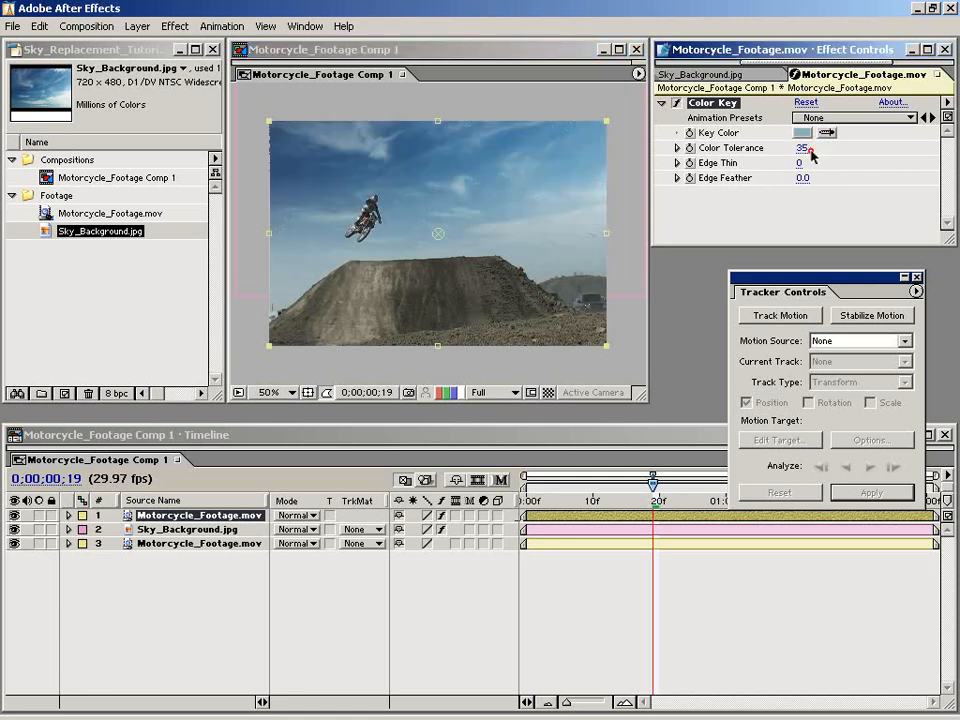
# Raise the Color Key's Color Tolerance to 55 so the cloudy sky shows through.
pyautogui.moveTo(800, 148); pyautogui.dragTo(810, 148)
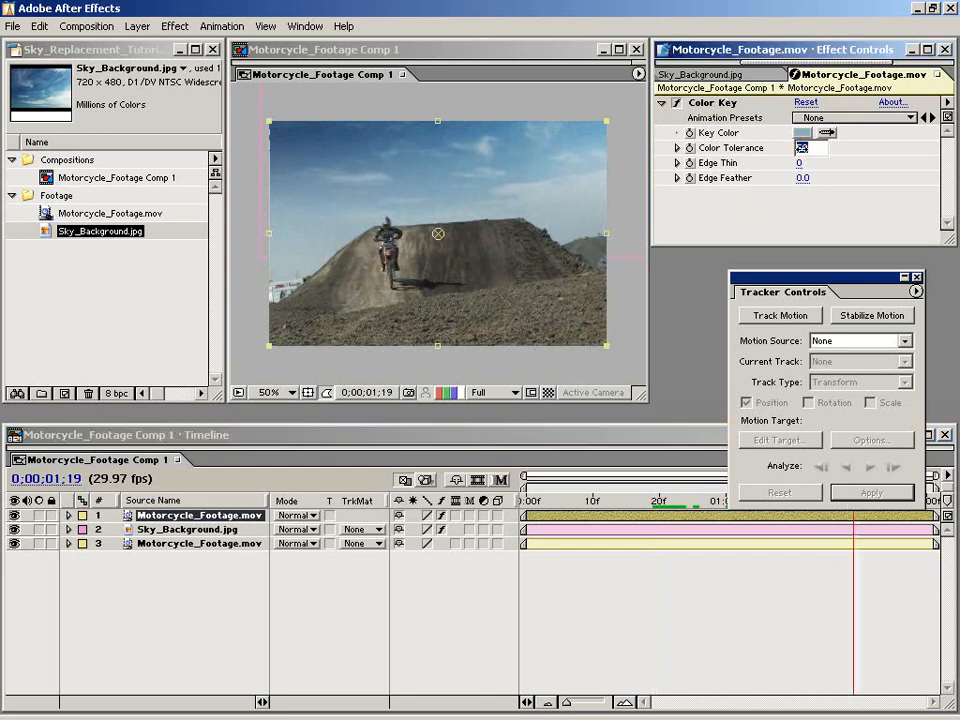
pyautogui.write('55')
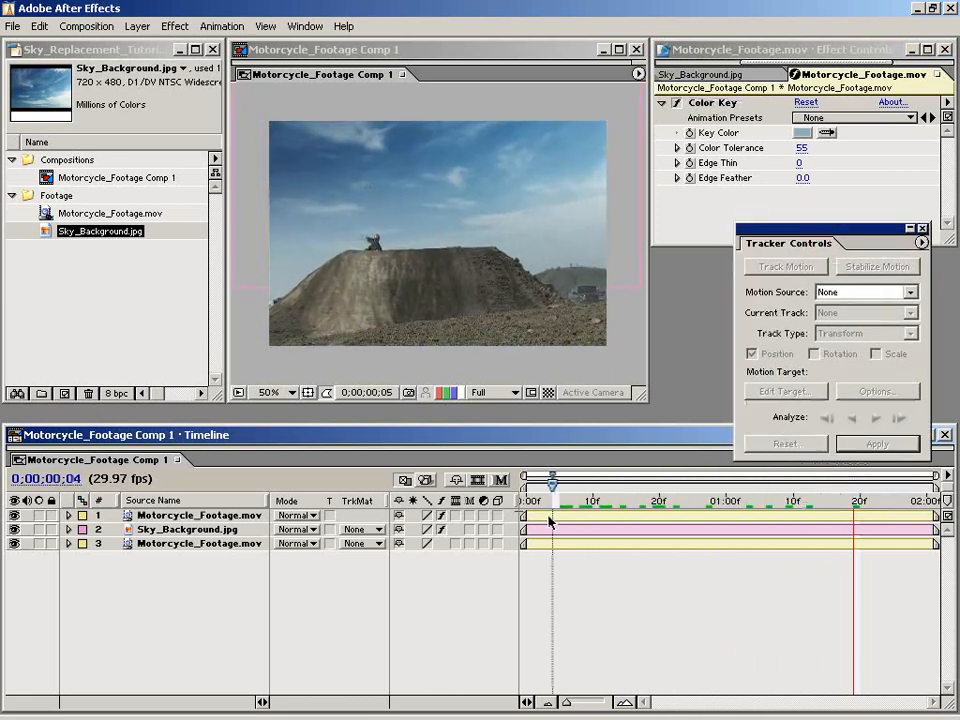
# Show the Time Controls palette via Window > Time Controls.
pyautogui.click(304, 26)
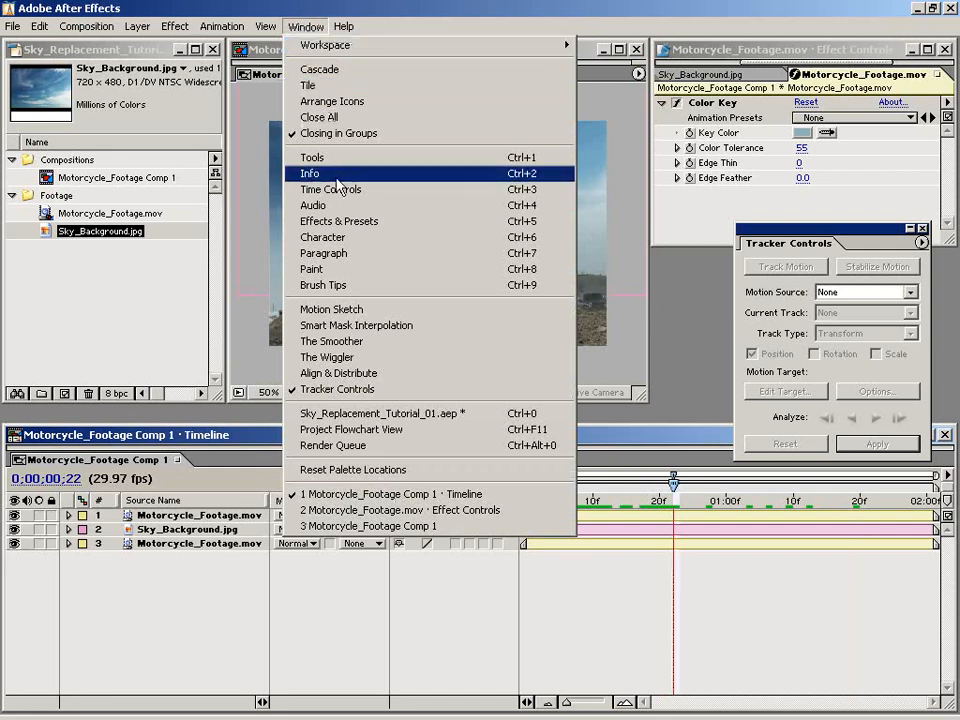
pyautogui.click(332, 188)
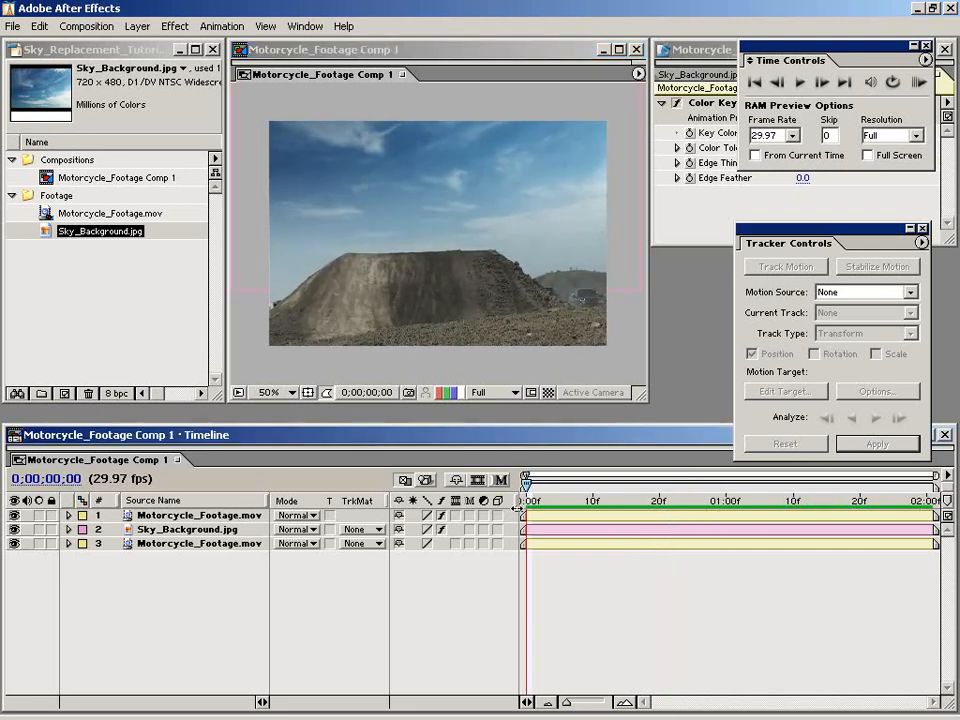
pyautogui.moveTo(312, 280)
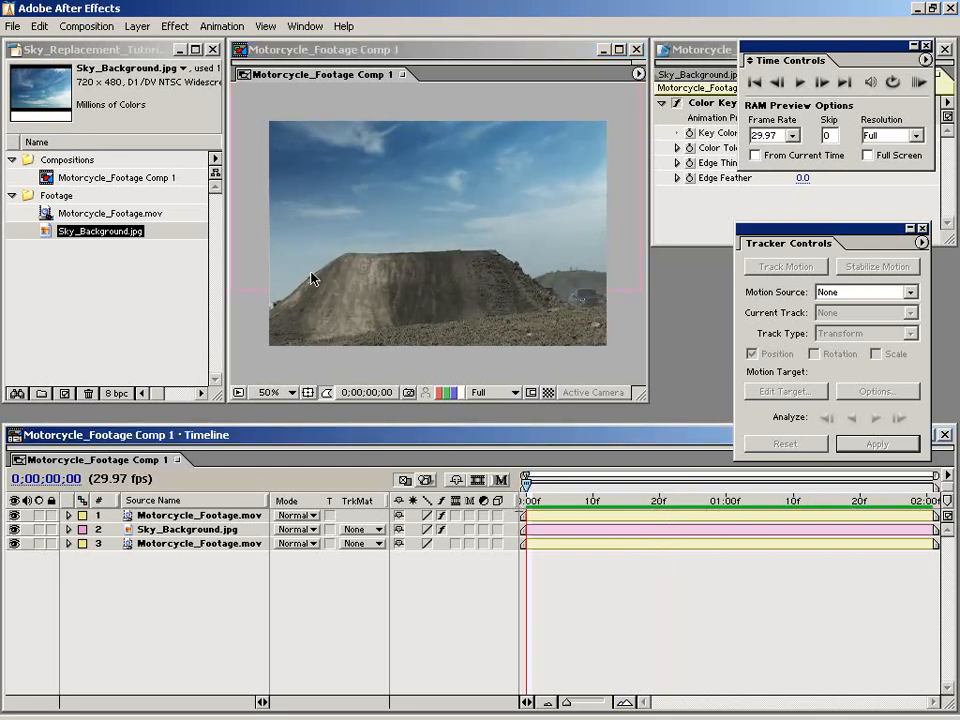
# Add a new adjustment layer on top of the composite and apply Curves to it.
pyautogui.click(136, 26)
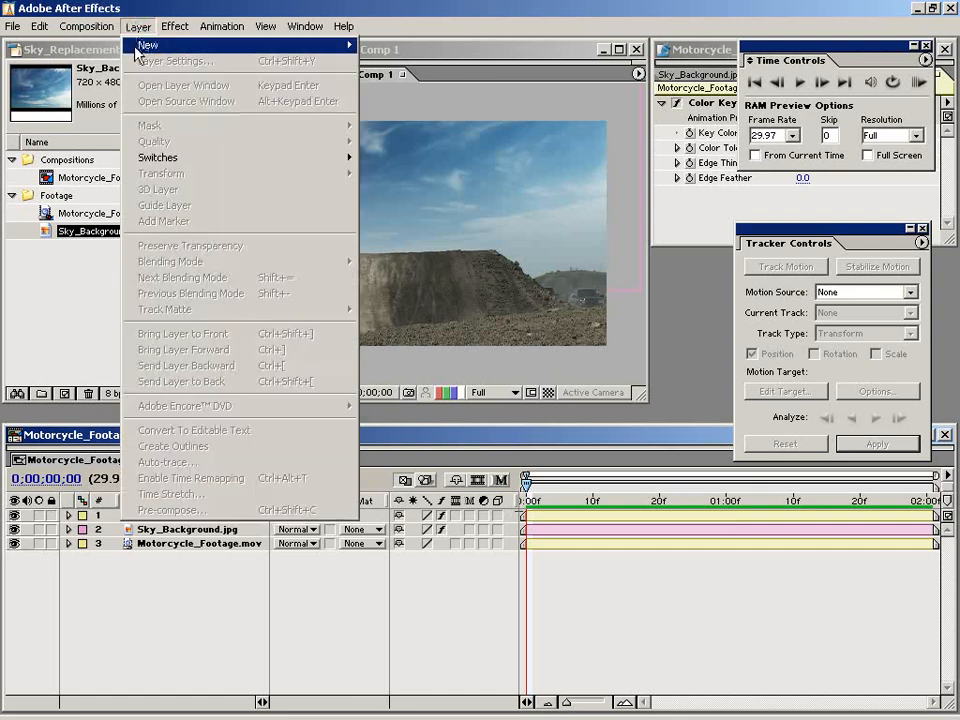
pyautogui.moveTo(148, 44)
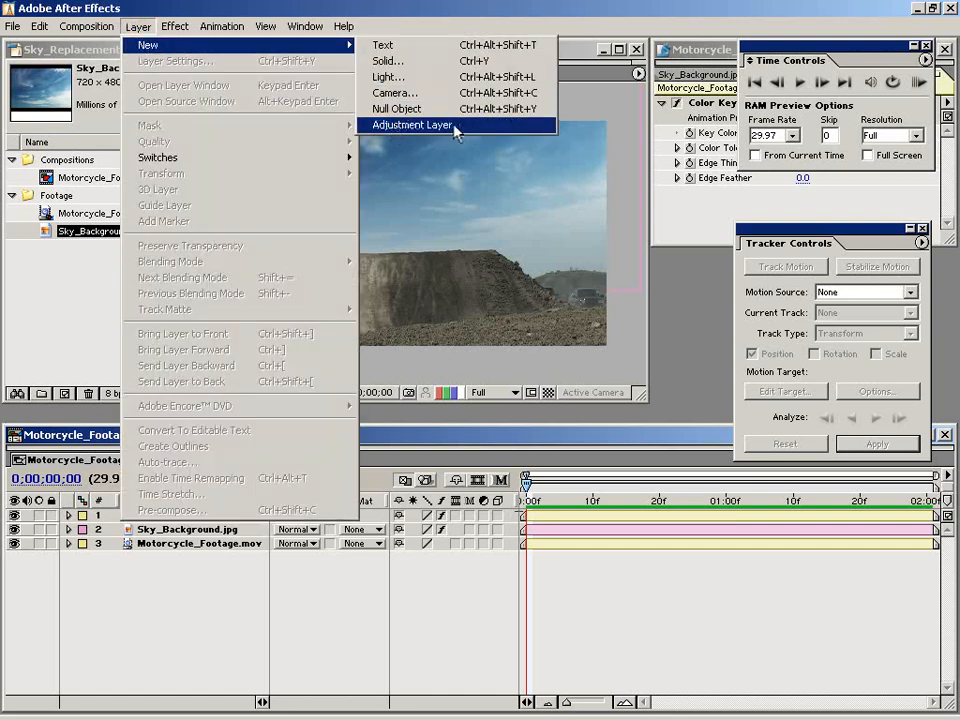
pyautogui.click(412, 124)
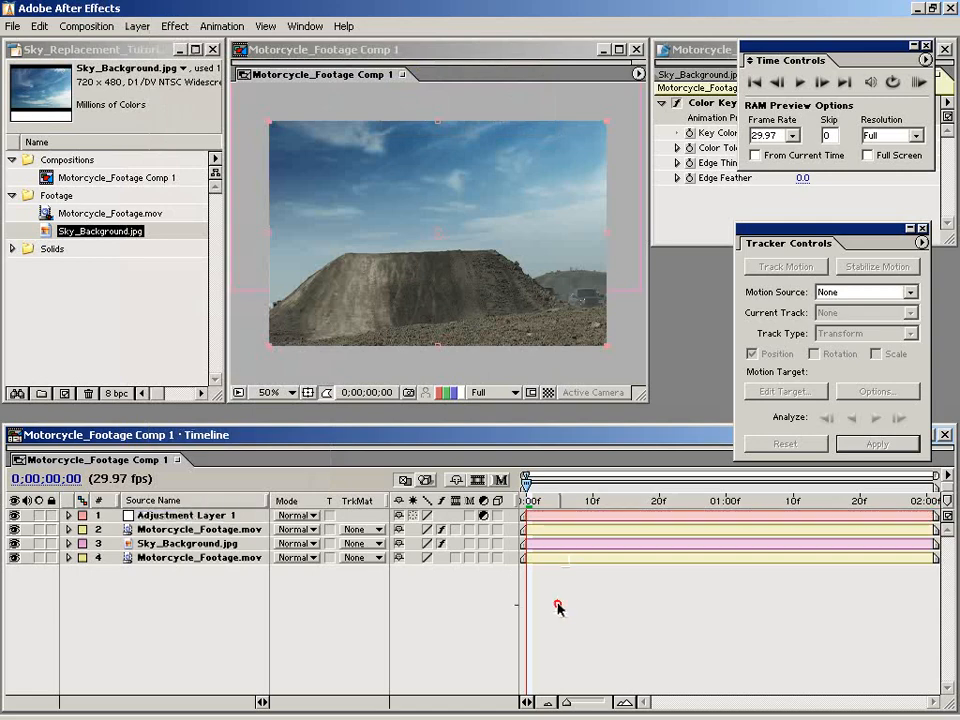
pyautogui.moveTo(524, 478); pyautogui.dragTo(692, 478)
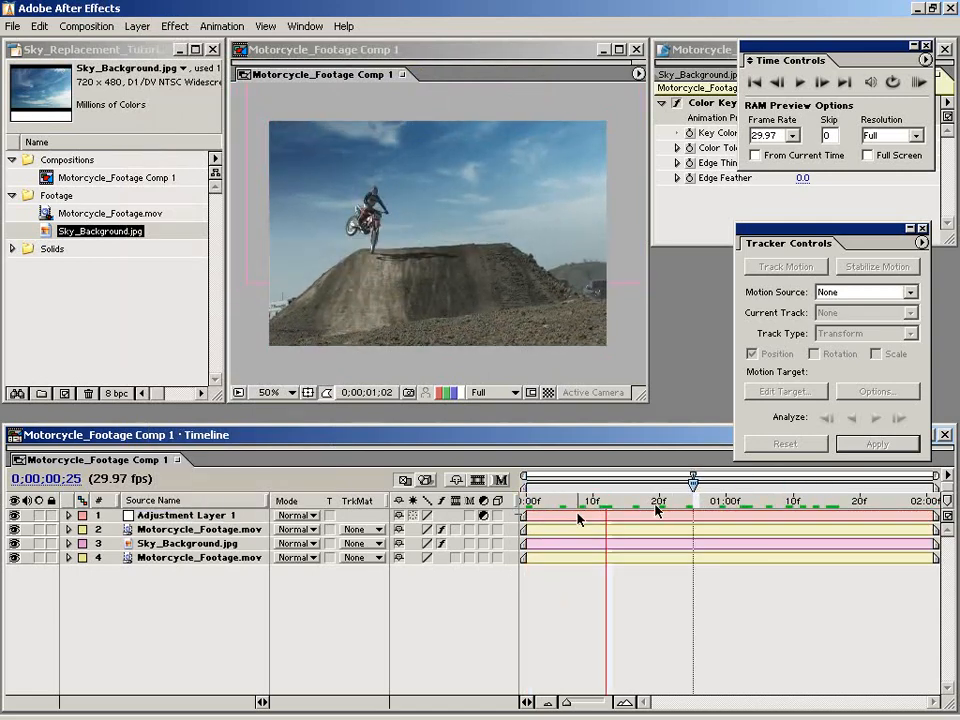
pyautogui.click(174, 26)
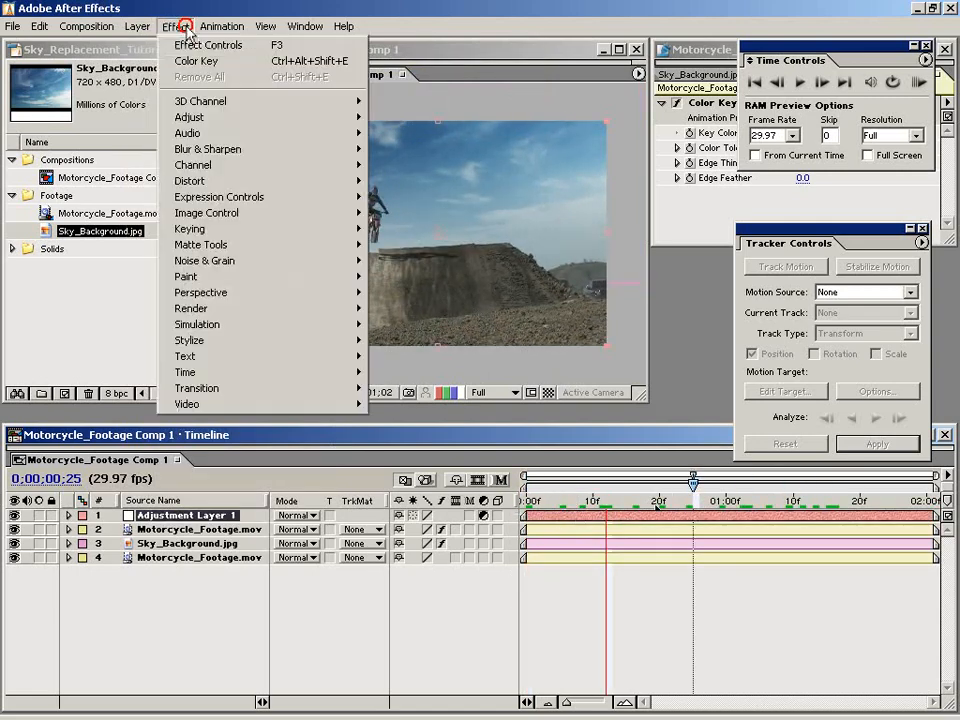
pyautogui.moveTo(188, 116)
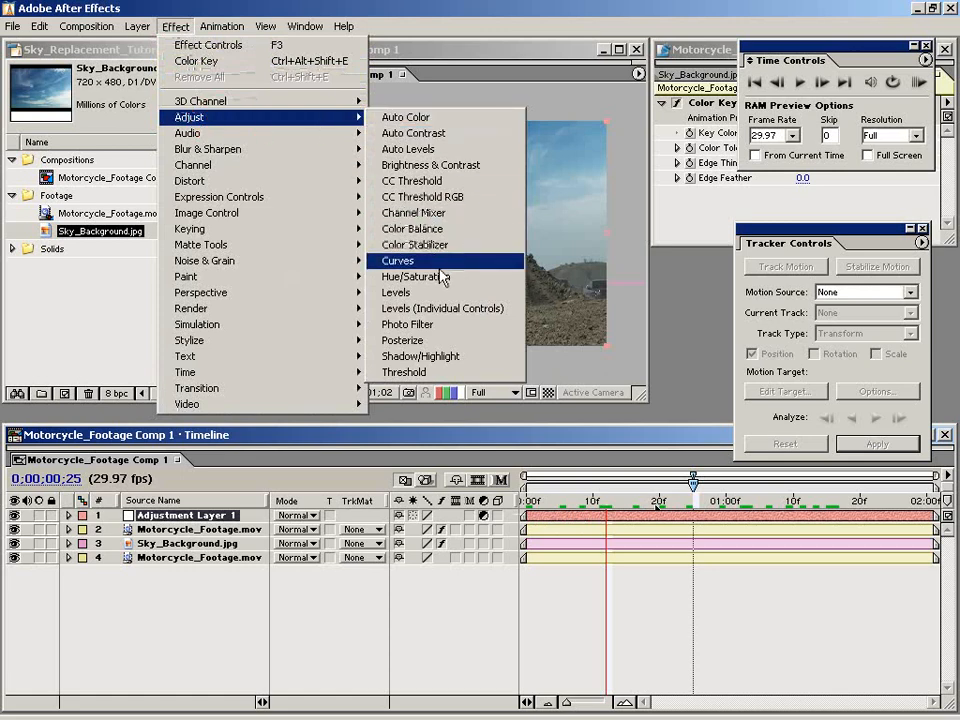
pyautogui.click(396, 260)
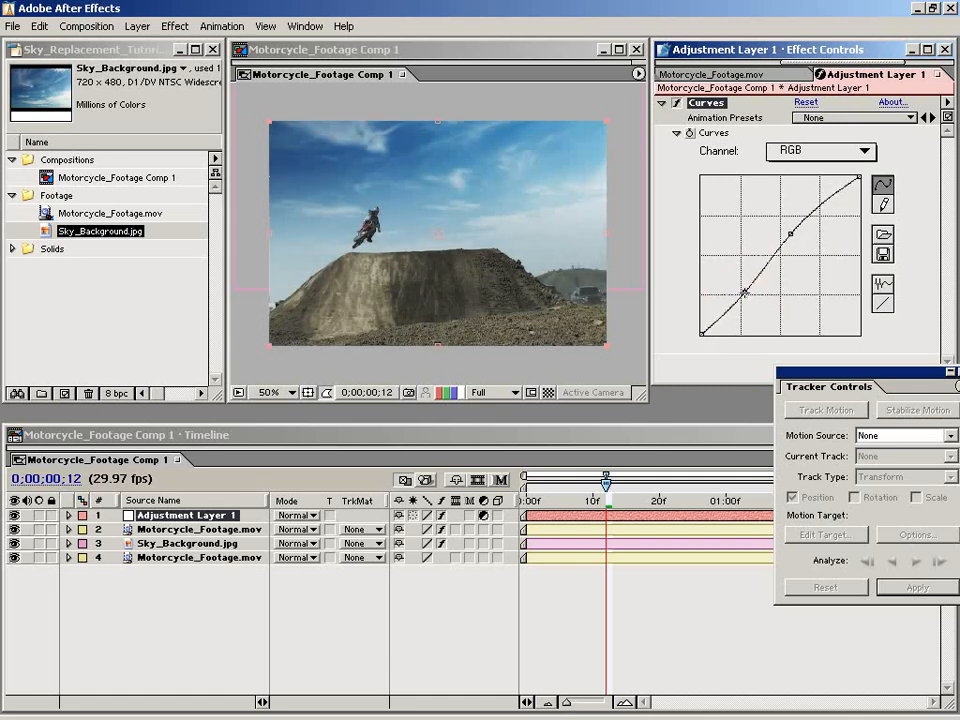
pyautogui.moveTo(350, 190)
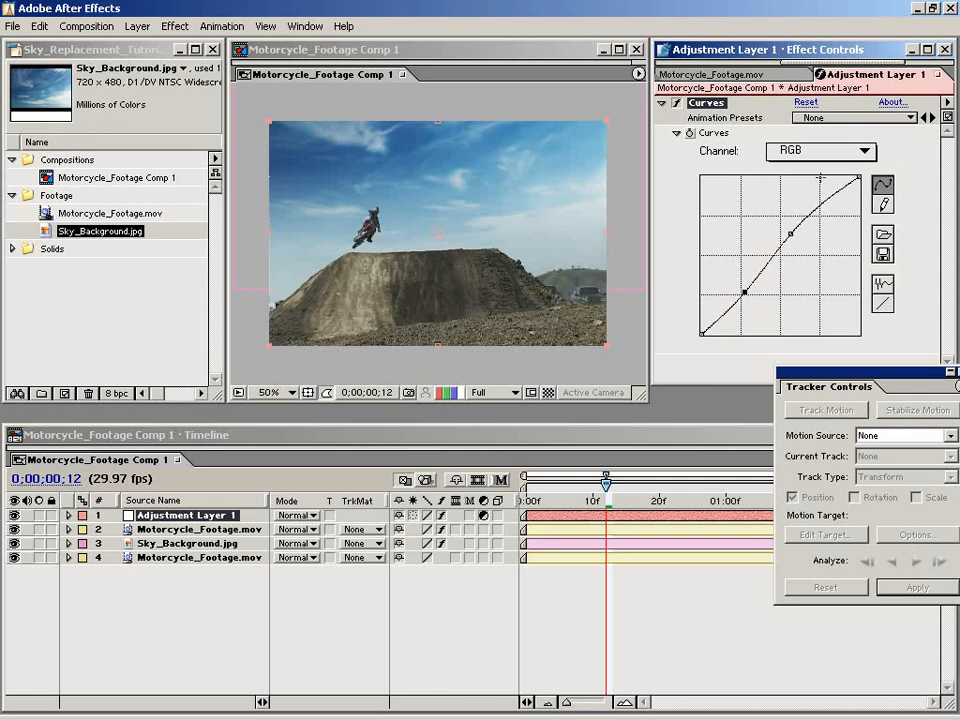
# Raise the Red curve midtones and pull the Blue curve down for a warmer look, then RAM Preview.
pyautogui.click(820, 152)
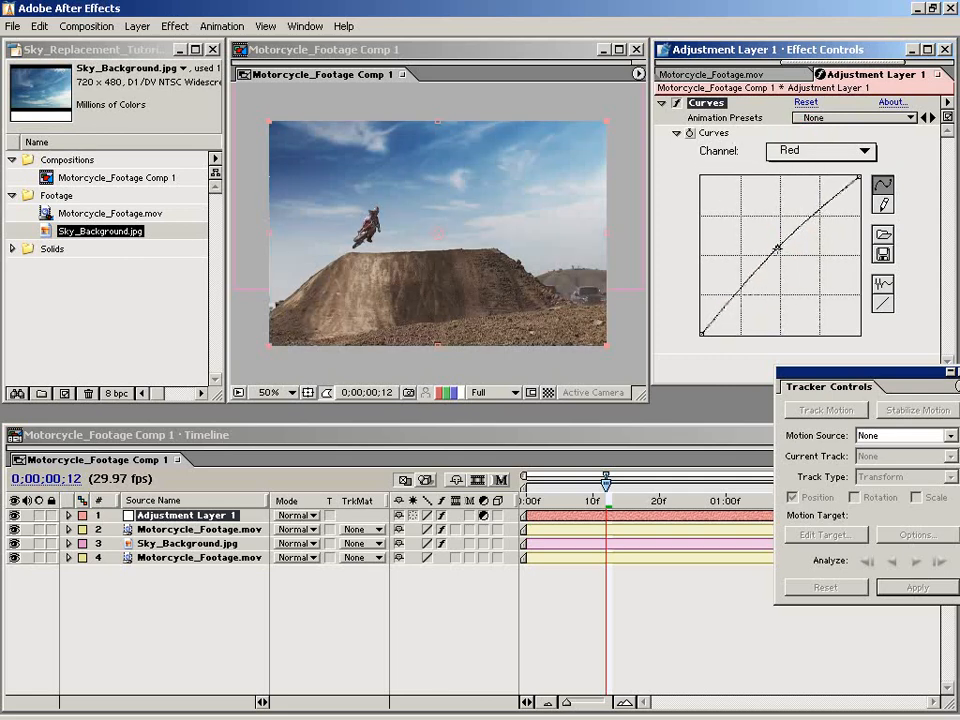
pyautogui.click(778, 248)
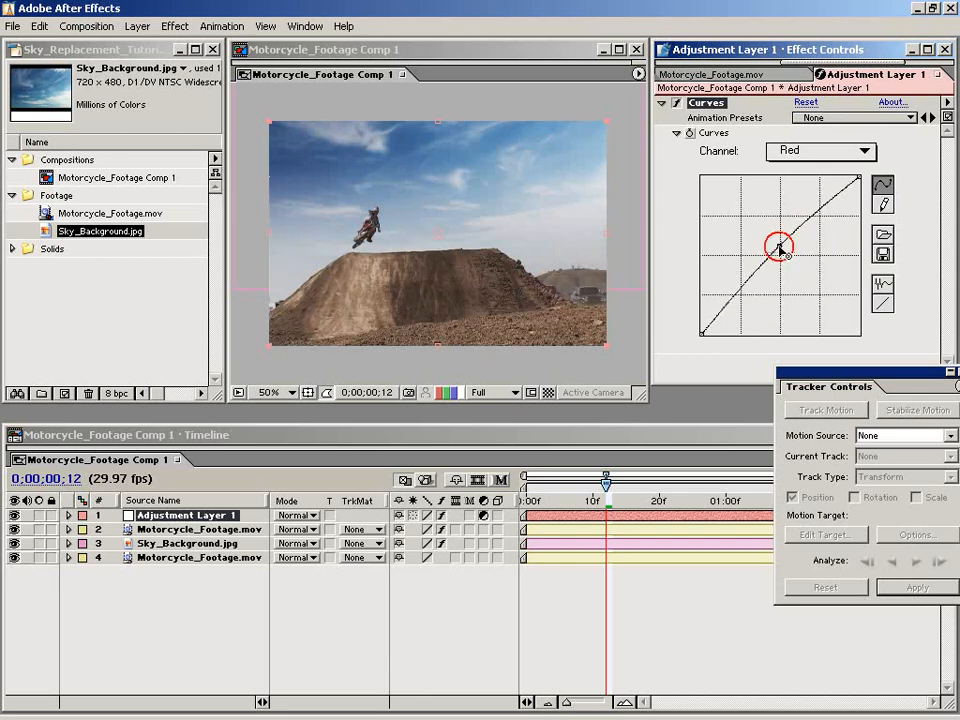
pyautogui.click(820, 152)
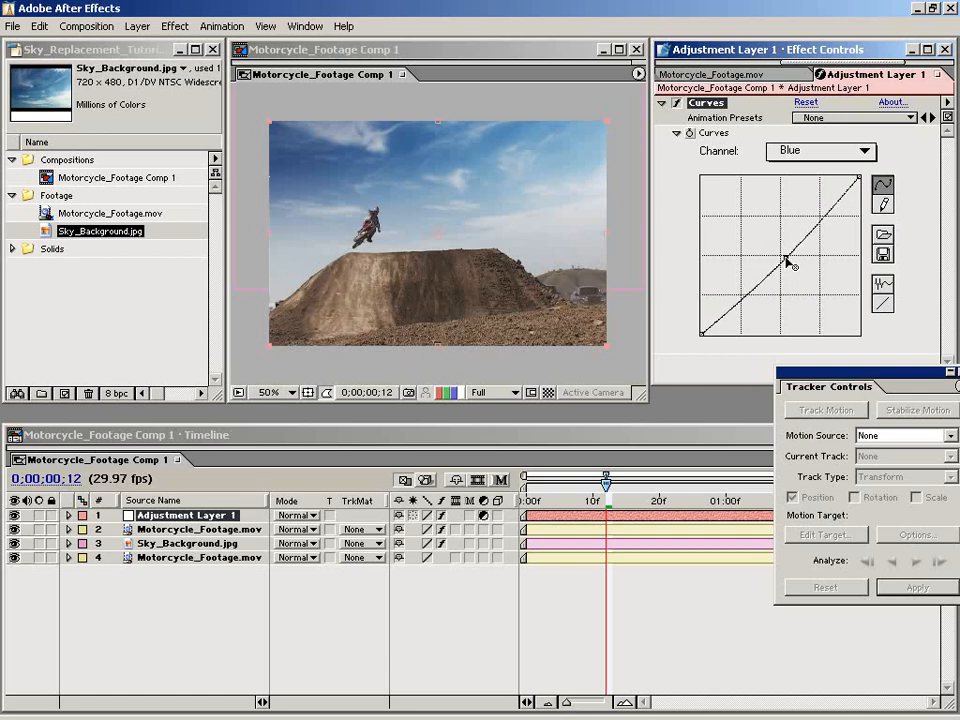
pyautogui.moveTo(788, 262); pyautogui.dragTo(790, 264)
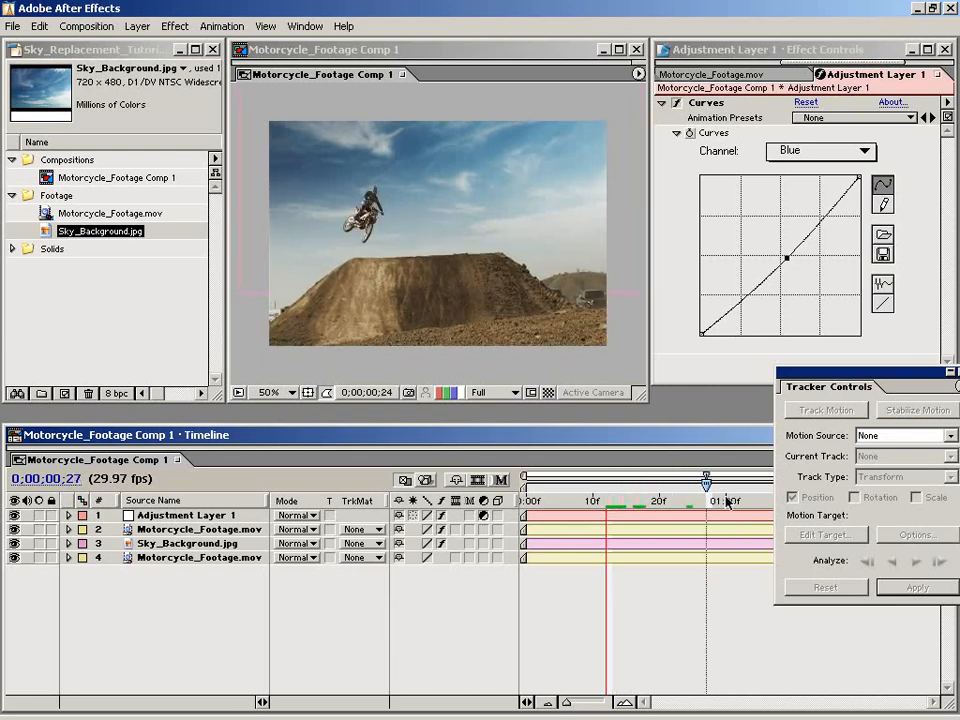
pyautogui.click(304, 26)
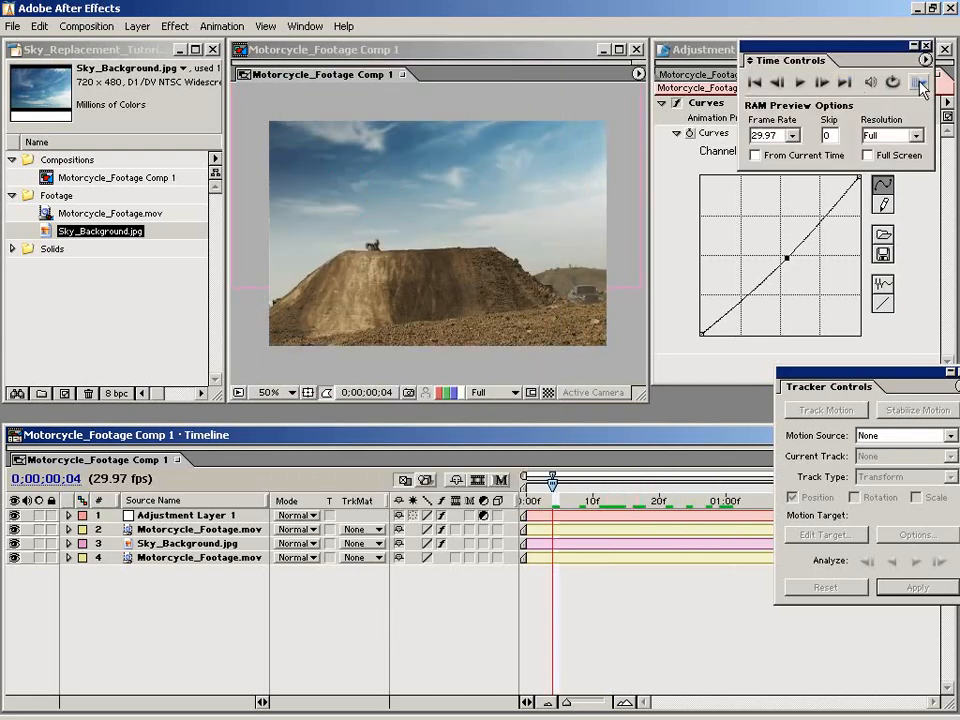
pyautogui.click(918, 84)
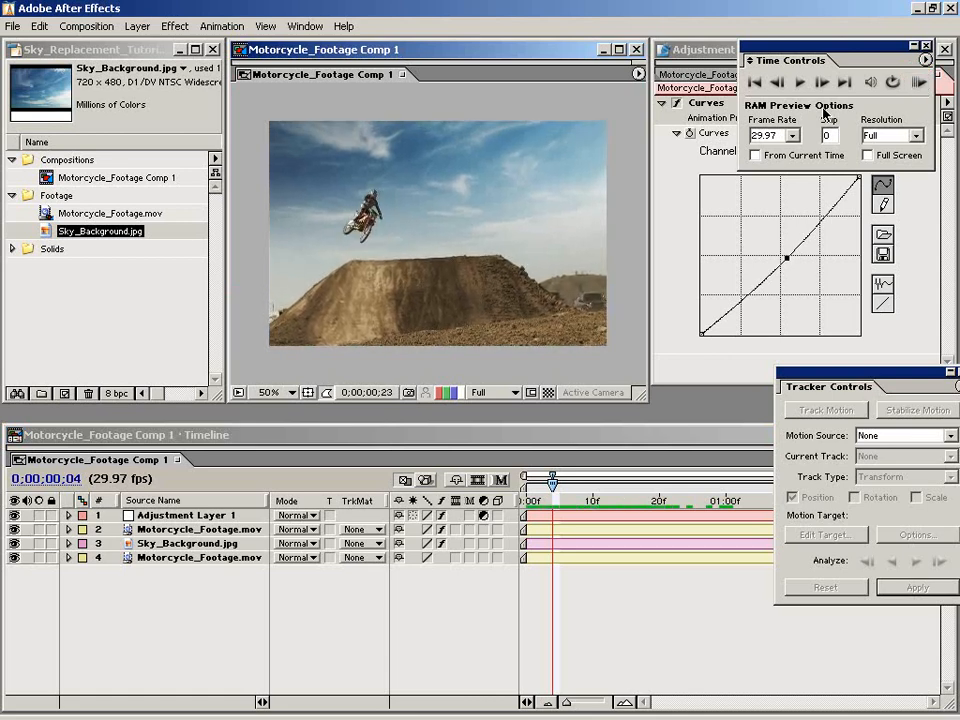